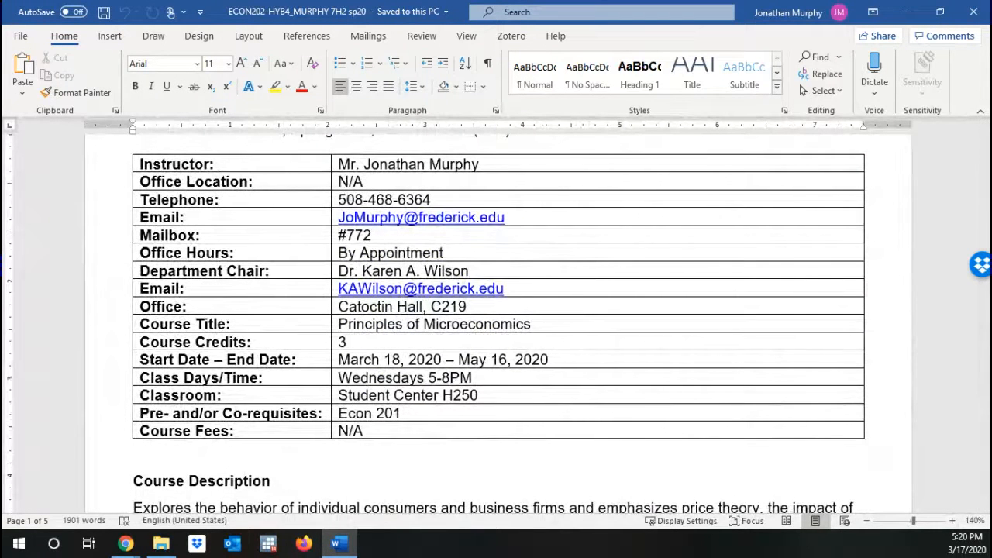
mouse_move(680, 107)
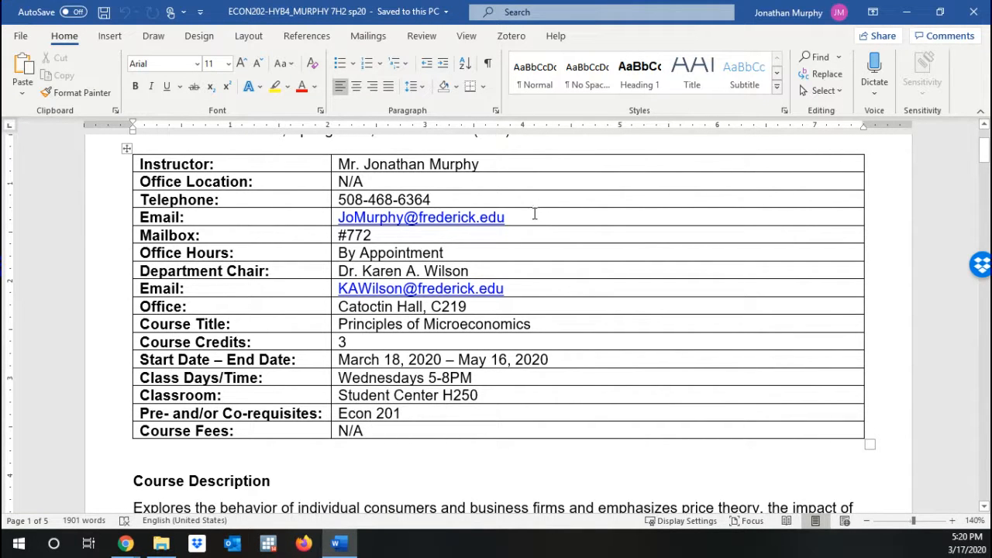
mouse_move(536, 198)
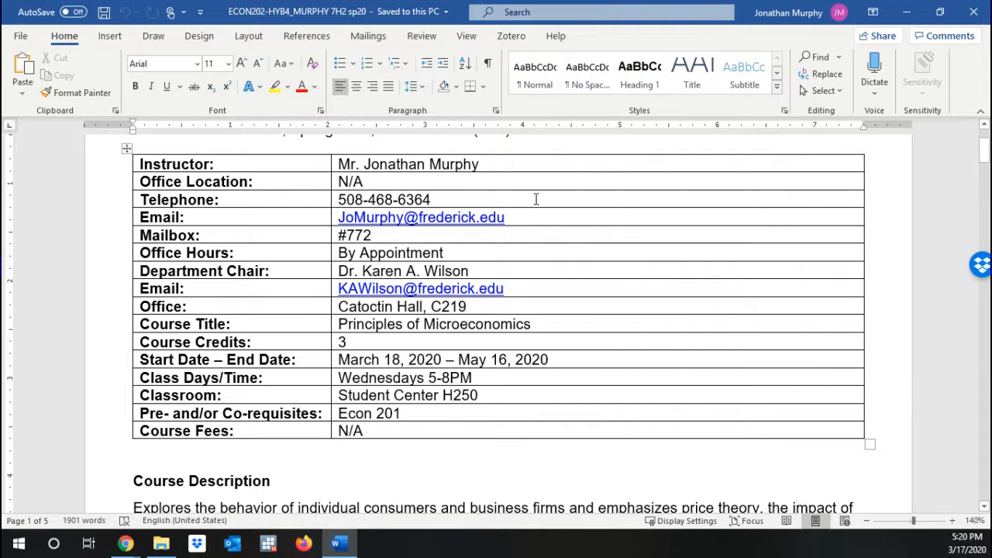
mouse_move(527, 214)
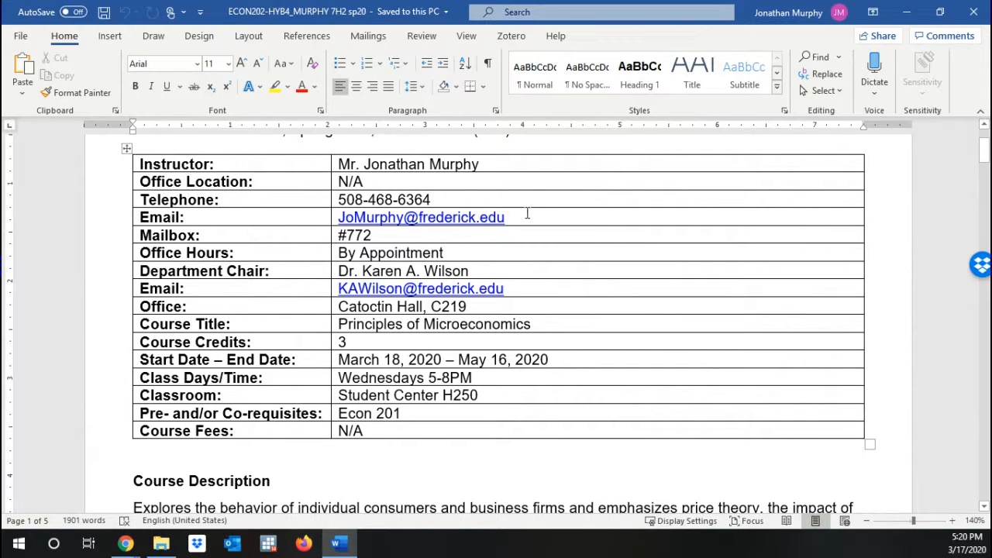
mouse_move(330, 238)
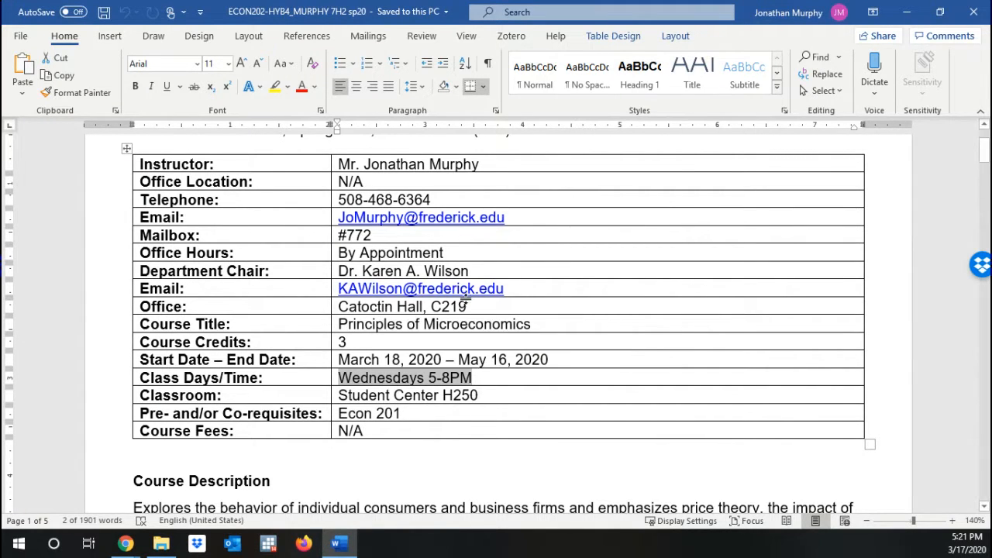
Step: Scroll the syllabus so the Course Description paragraph sits just below the course information table
left_click(471, 270)
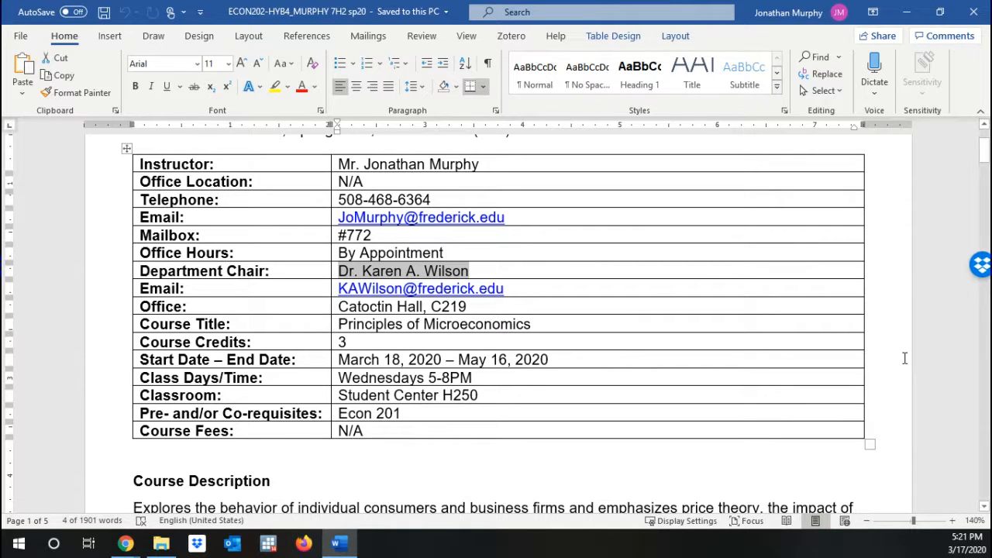
mouse_move(542, 285)
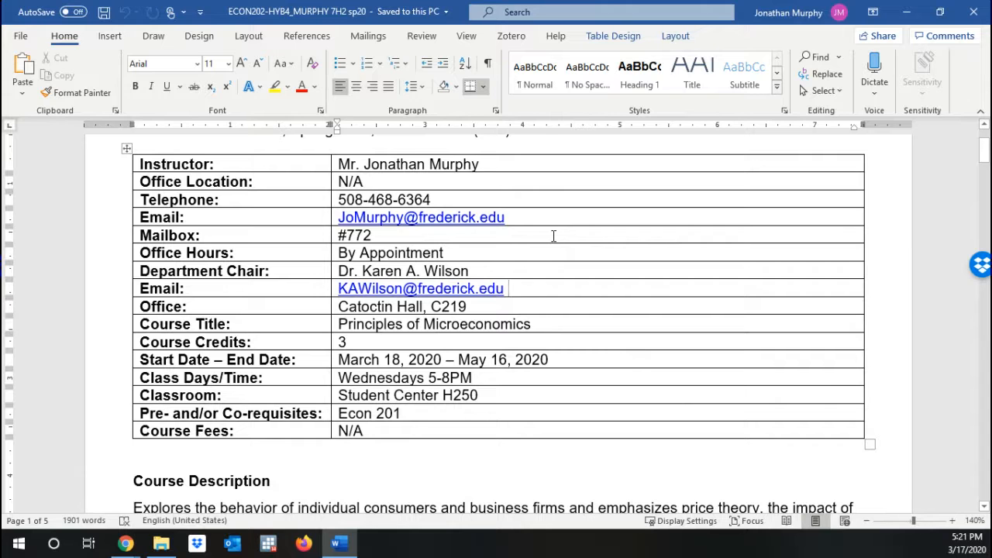
scroll("down", 3)
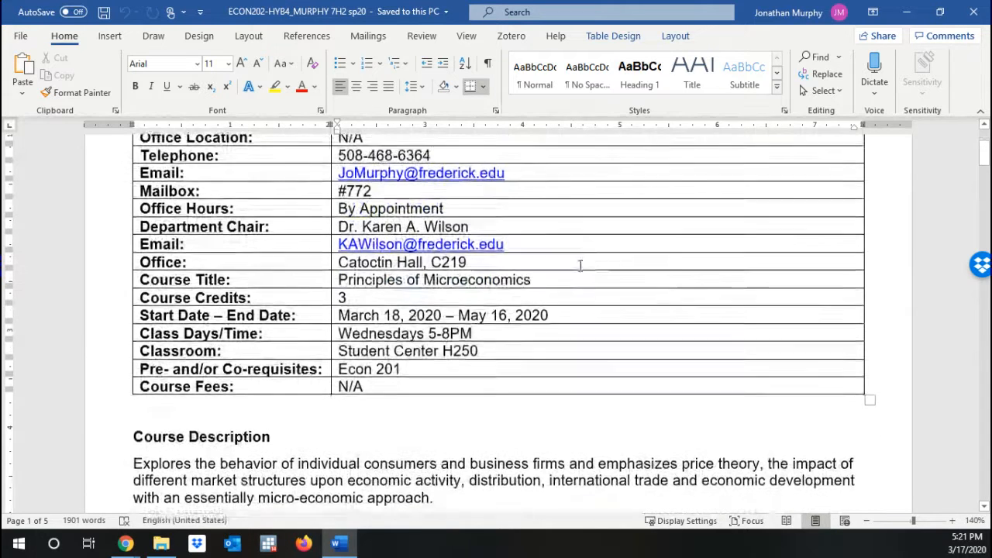
scroll("down", 3)
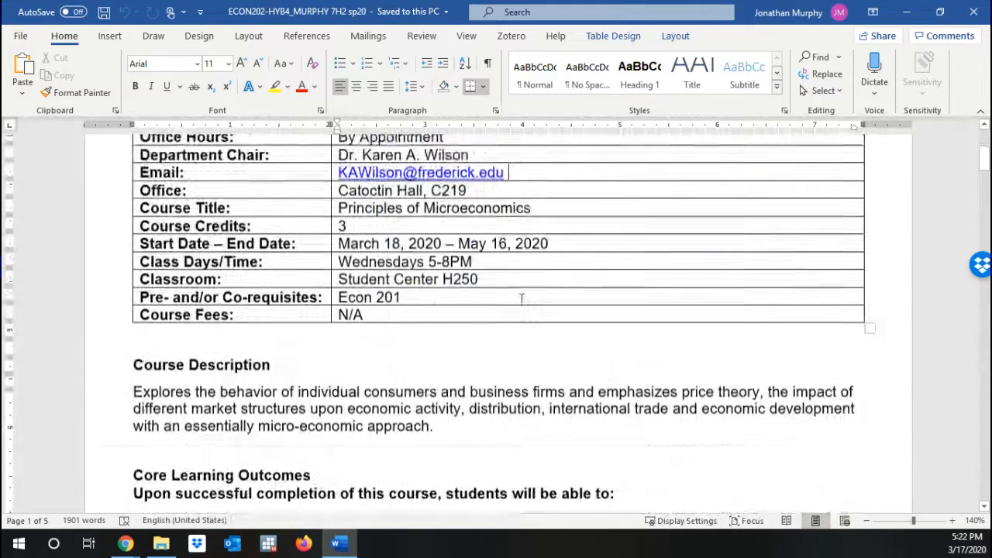
scroll("up", 3)
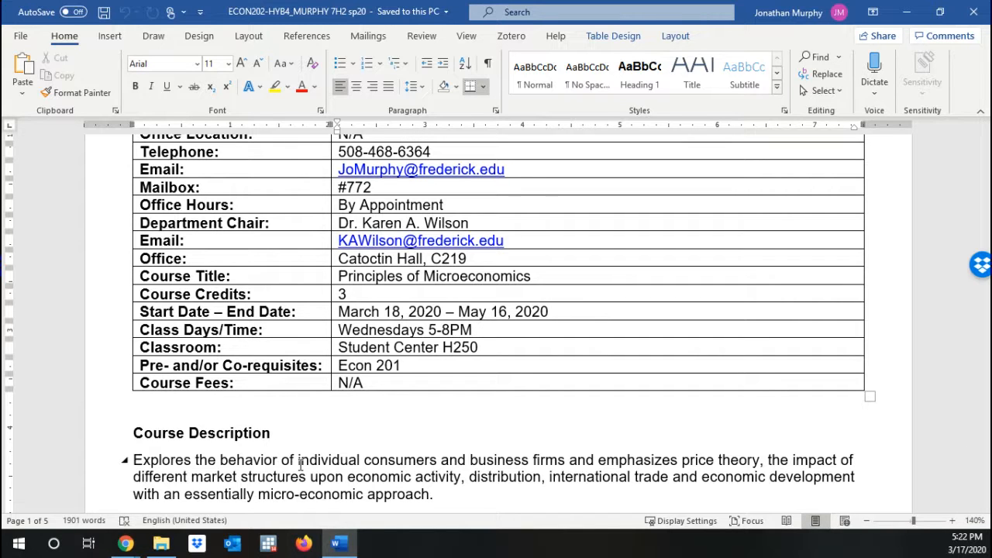
left_click(507, 241)
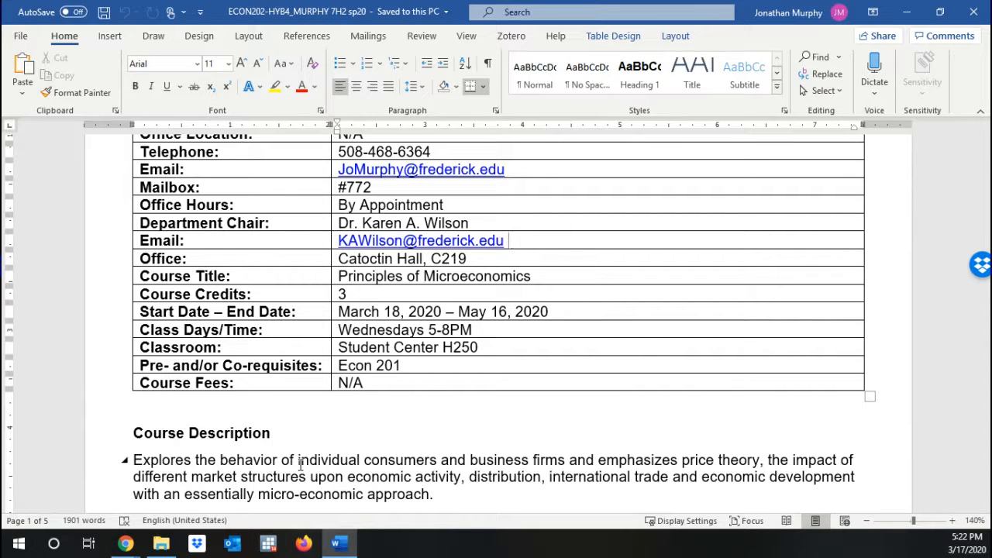
Step: Scroll past Core Learning Outcomes and Course Organization down to the Textbook Information heading
scroll("down", 3)
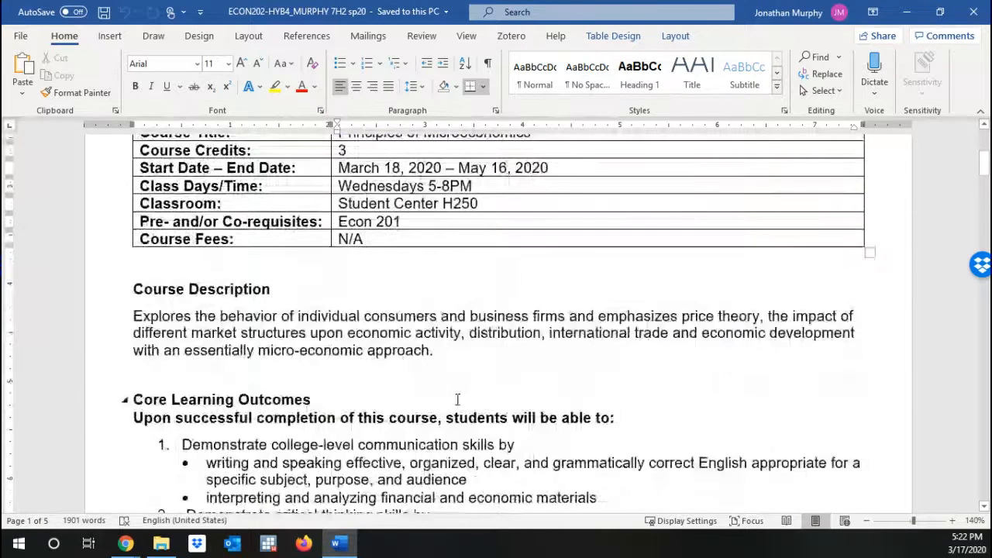
scroll("down", 3)
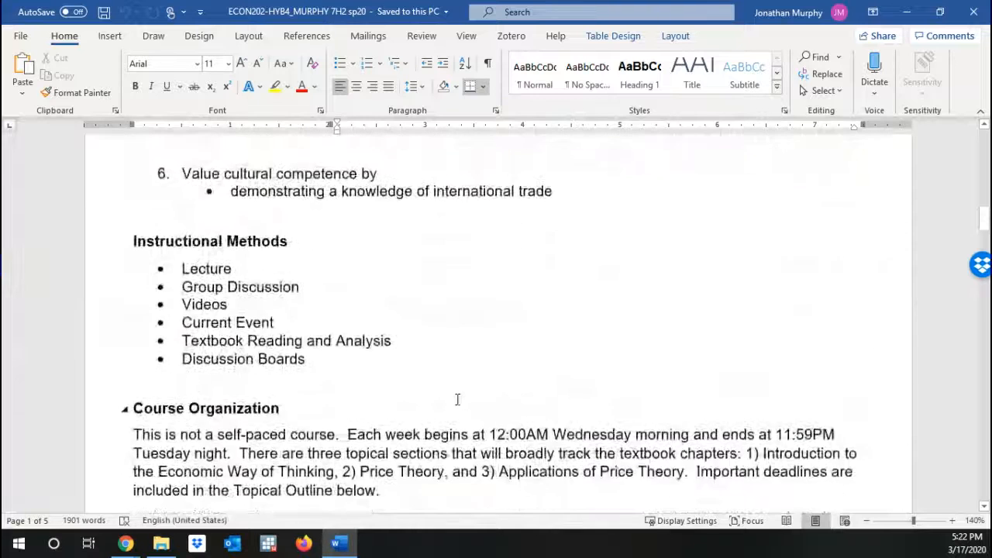
scroll("down", 3)
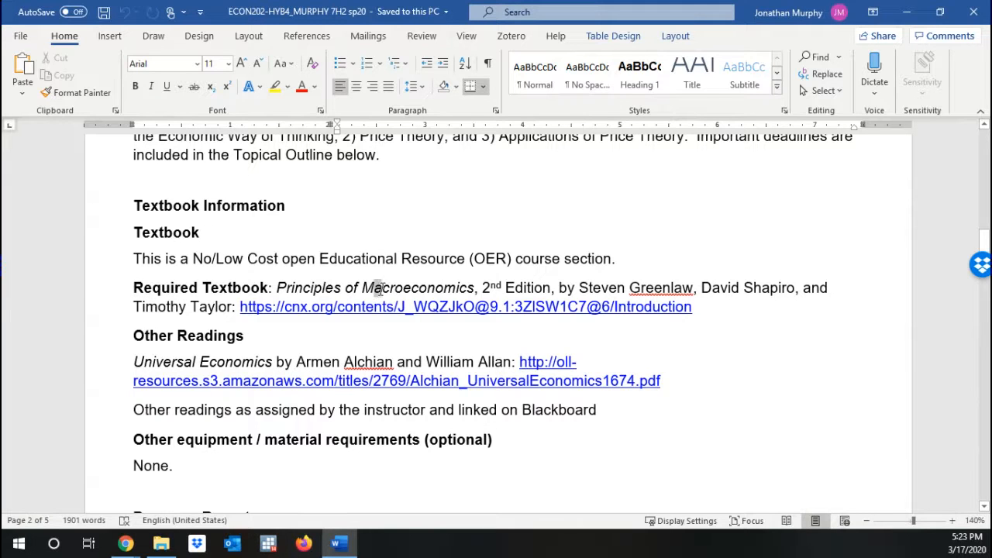
left_click(822, 440)
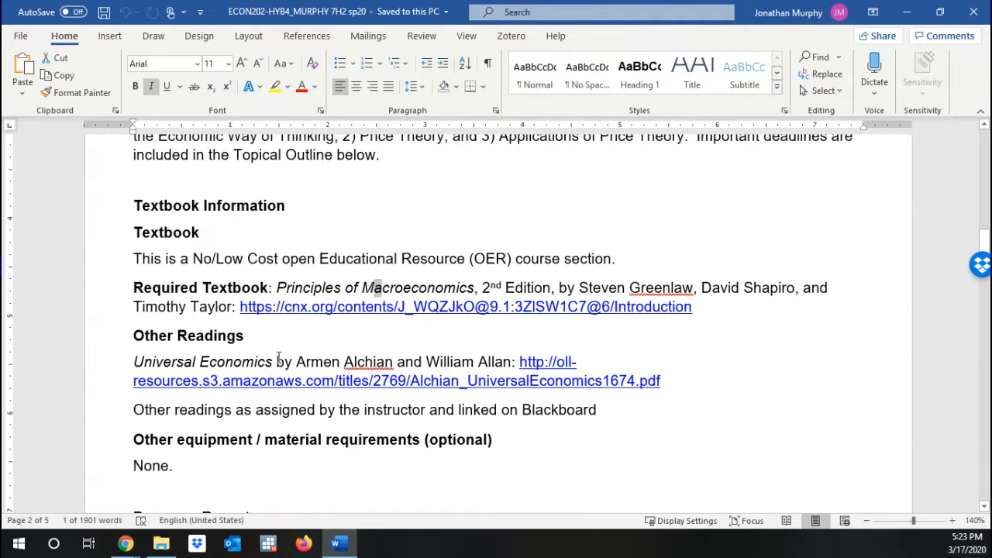
mouse_move(304, 355)
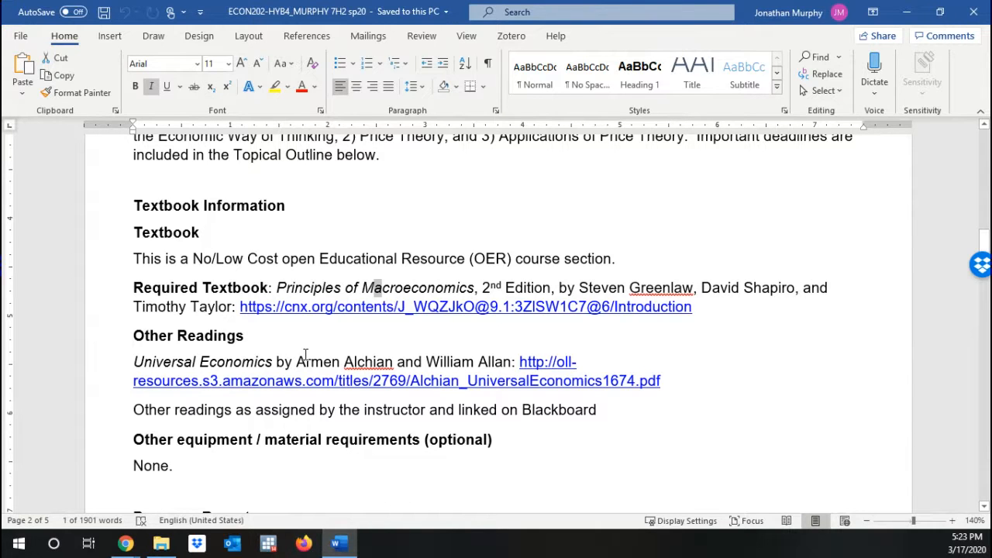
left_click(308, 356)
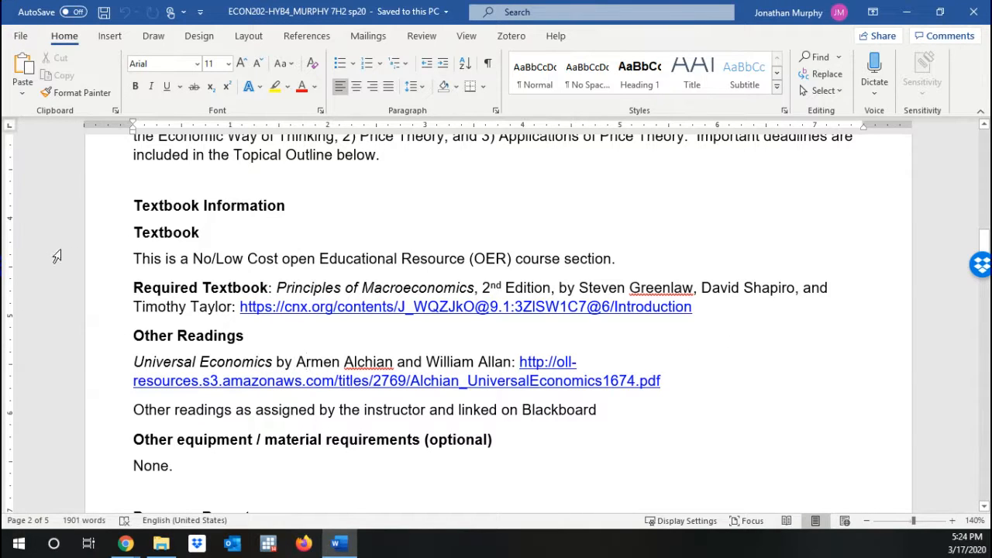
mouse_move(189, 283)
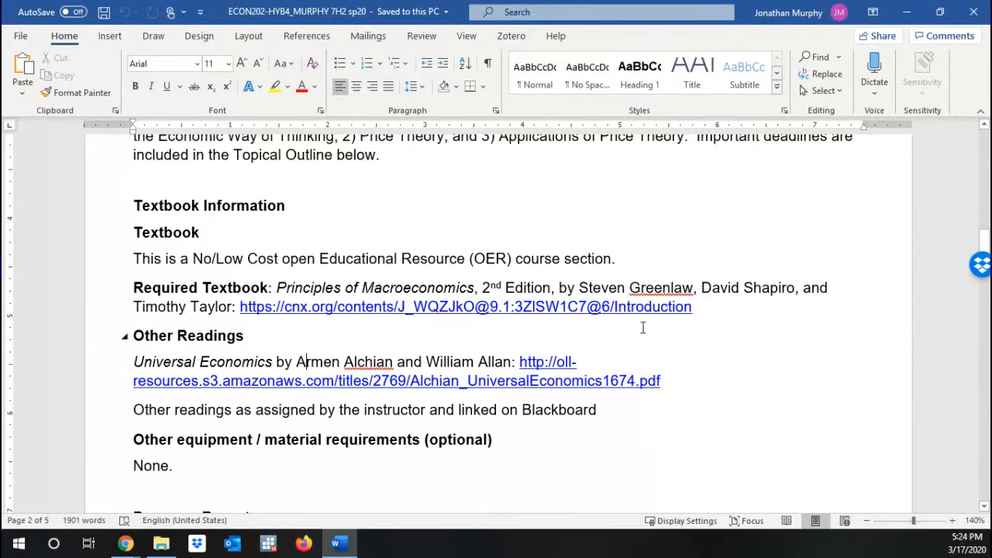
Step: Scroll past the optional materials to Progress Report and the Assessment Methods grading table
scroll("down", 3)
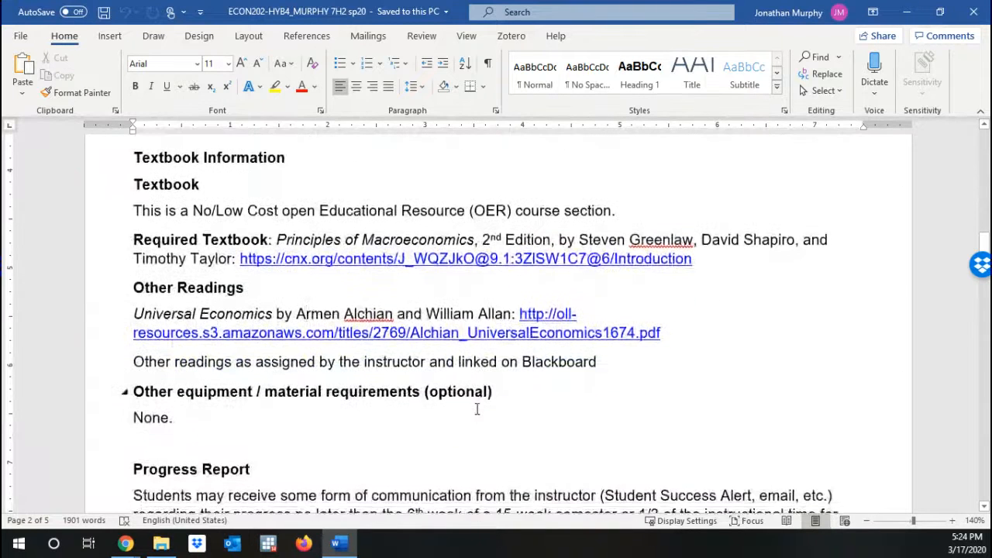
scroll("down", 3)
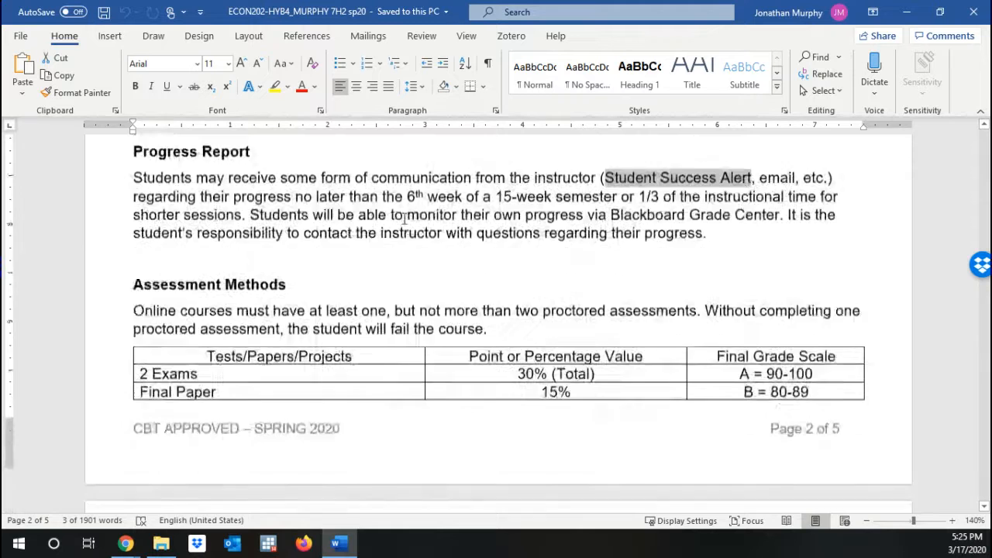
Step: Scroll to the Assessment Methods heading and the start of its grading table on page 2
scroll("down", 3)
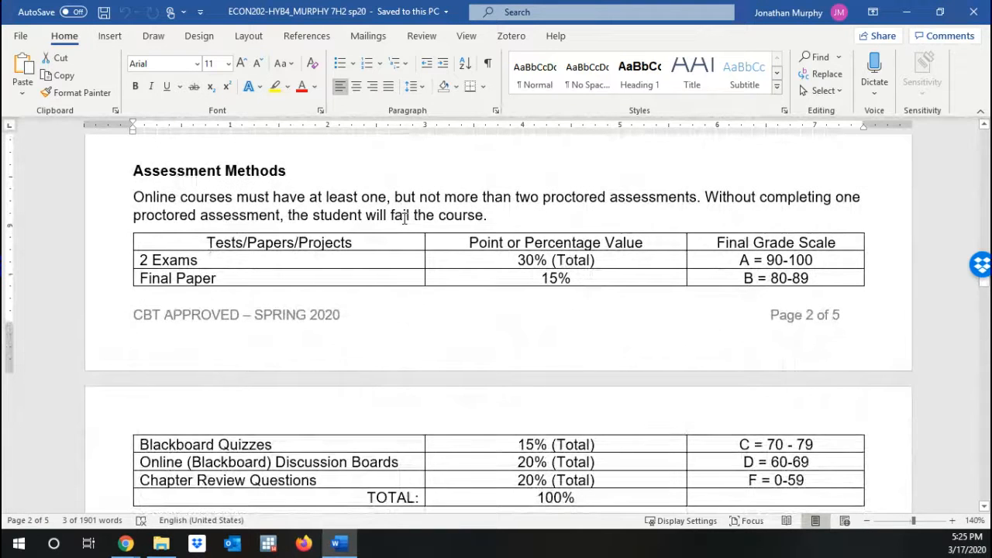
mouse_move(302, 316)
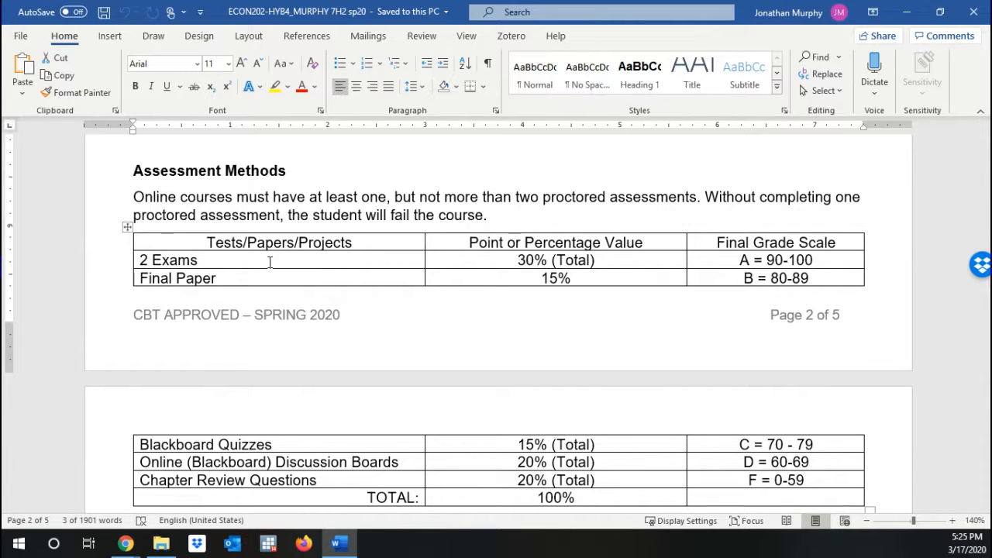
left_click(223, 277)
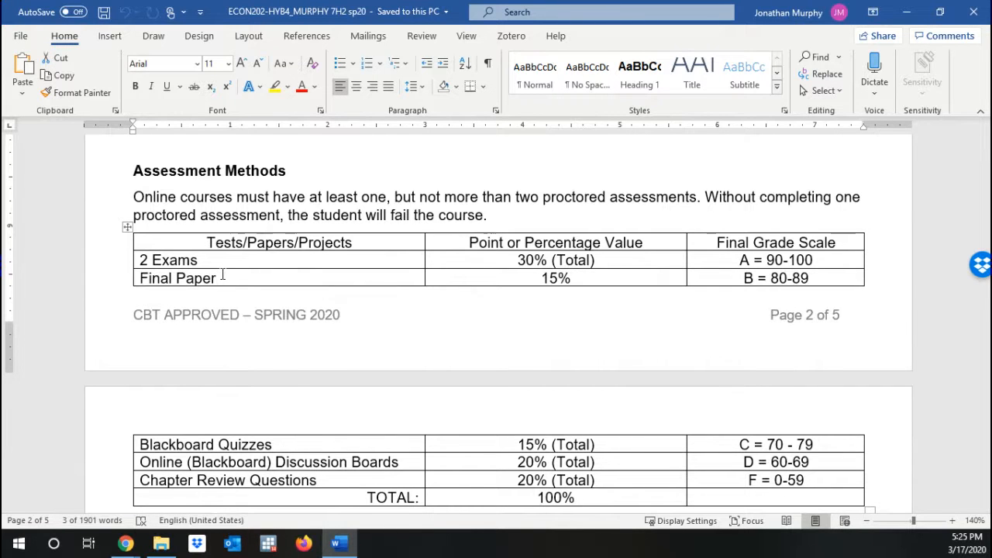
Step: Scroll past the page break to the remaining grading rows and the 100% total on page 3
scroll("down", 3)
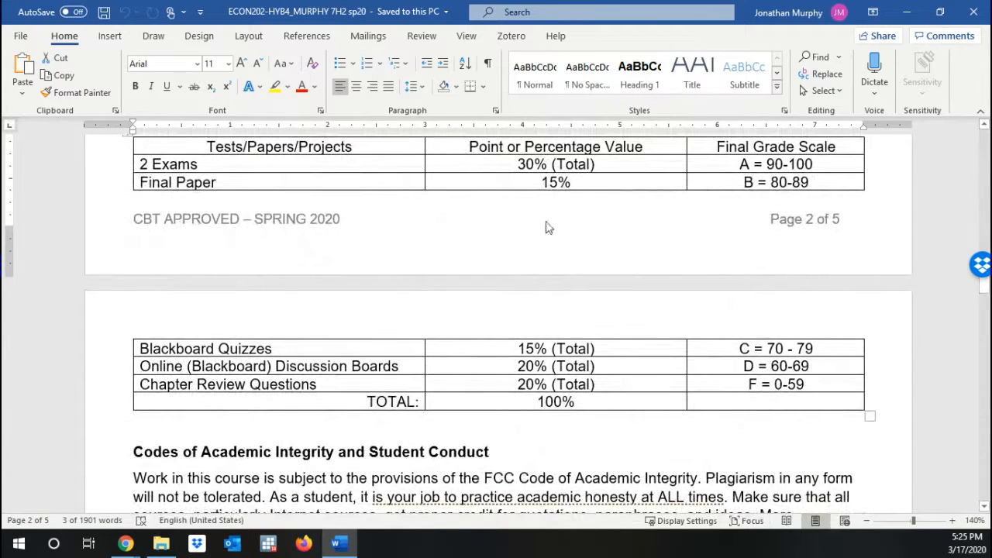
scroll("down", 3)
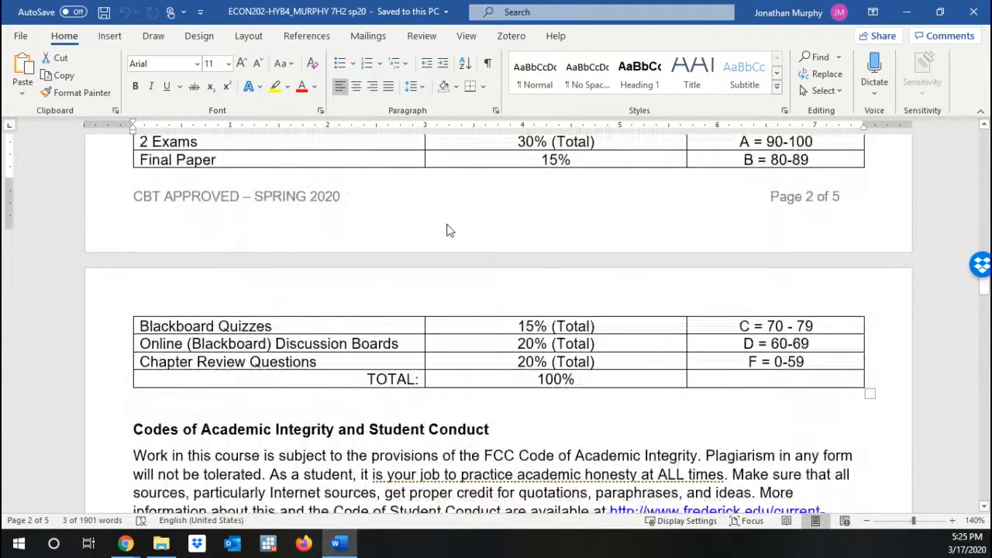
scroll("down", 3)
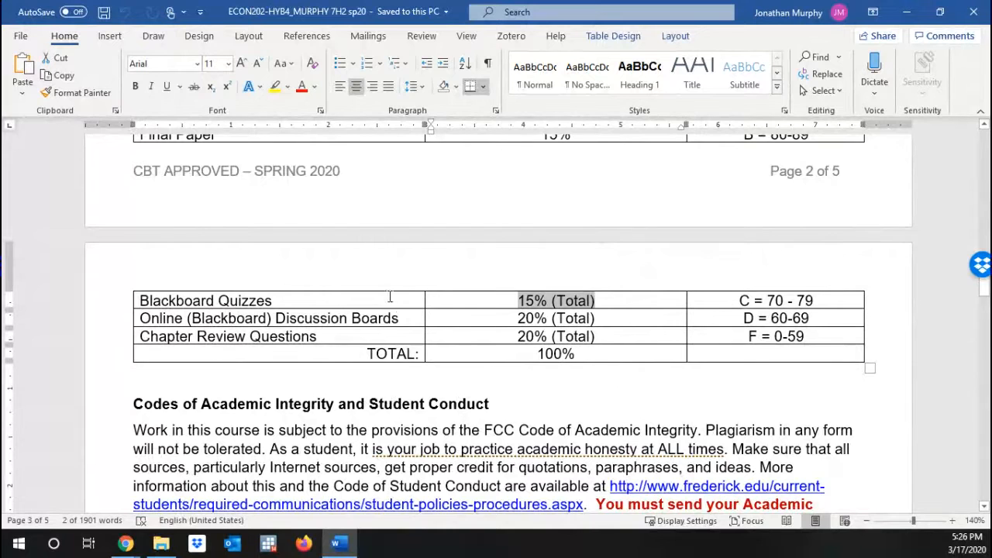
mouse_move(482, 318)
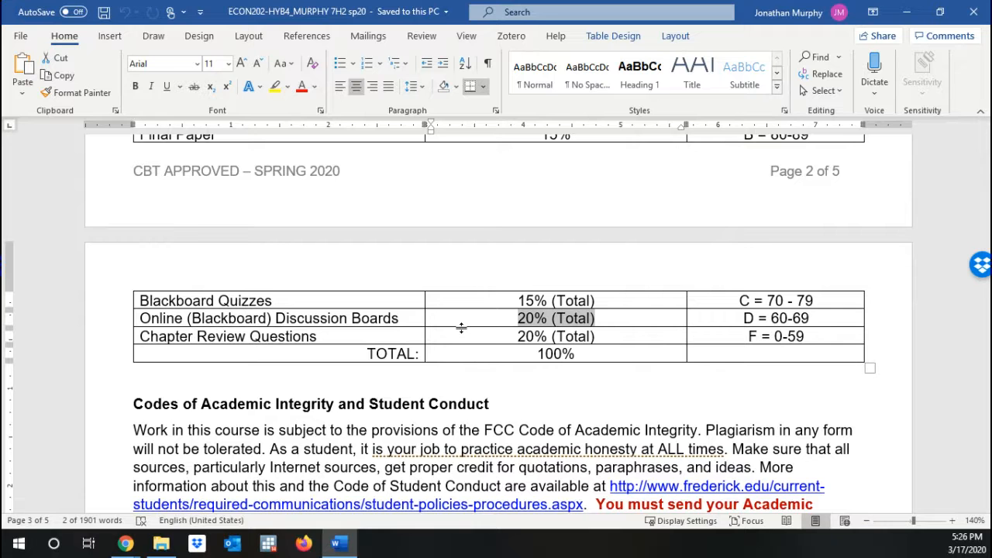
mouse_move(566, 332)
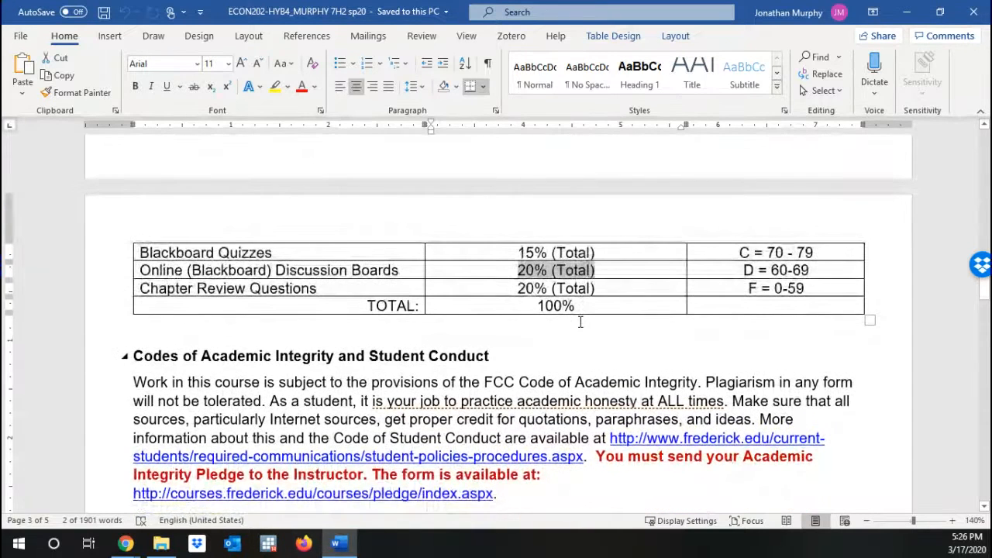
Step: Scroll to show the full Academic Integrity section with Student Resources below it
scroll("down", 3)
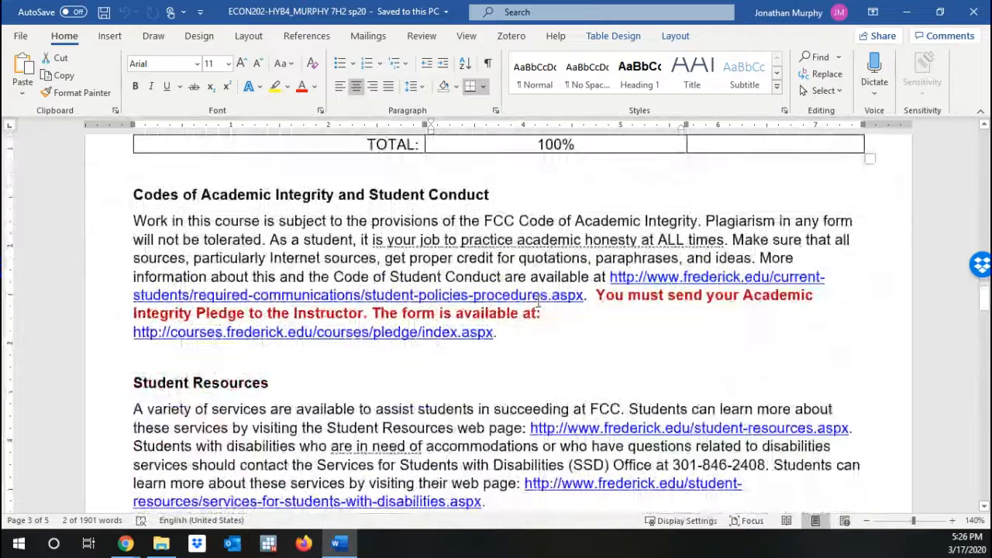
scroll("up", 3)
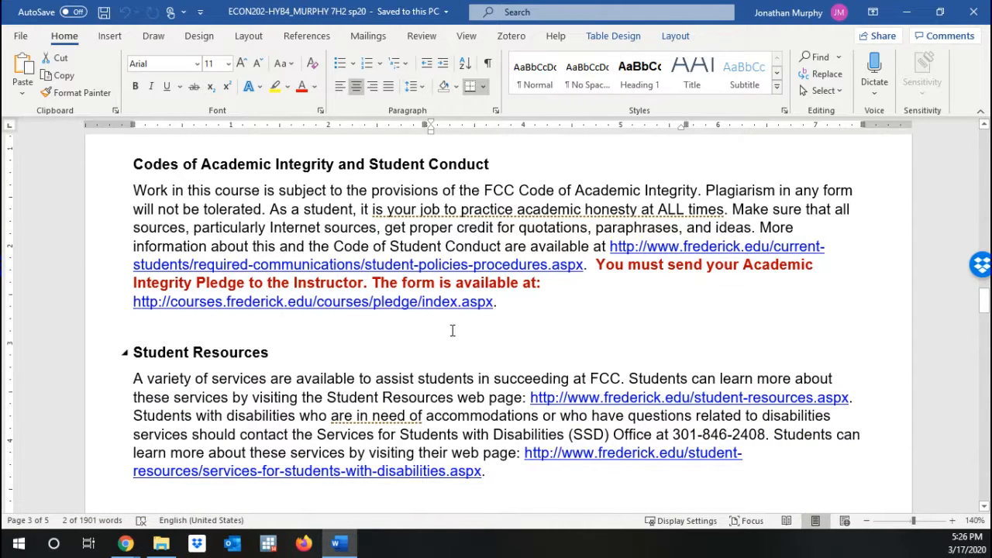
Step: Scroll to the five-item Participation Policy and select the 'Late assignments will be penalized' sentence
scroll("down", 3)
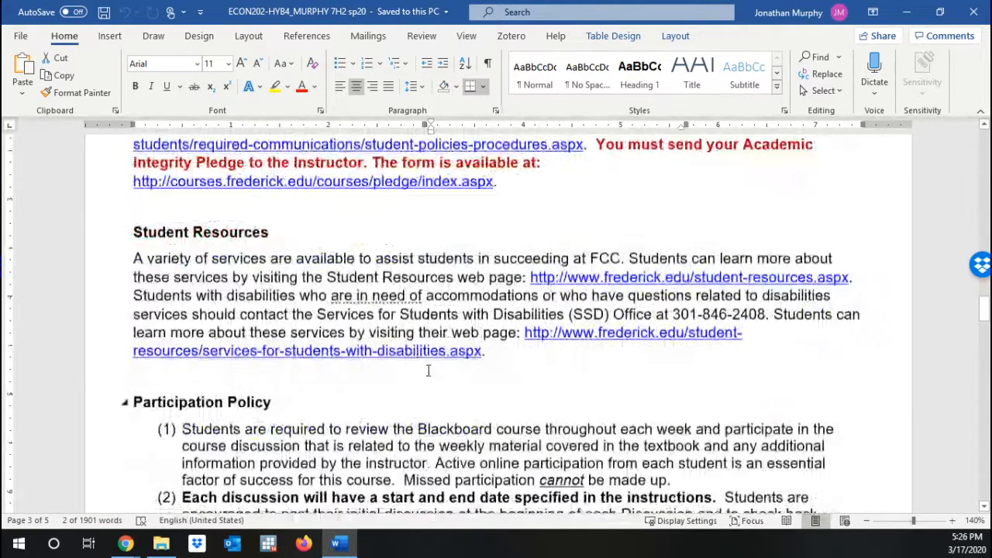
scroll("down", 3)
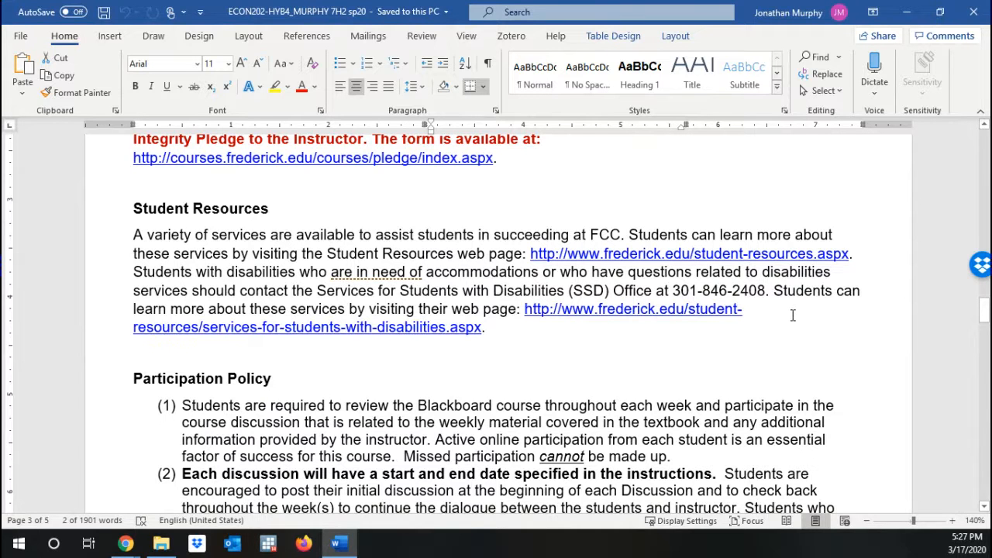
mouse_move(592, 390)
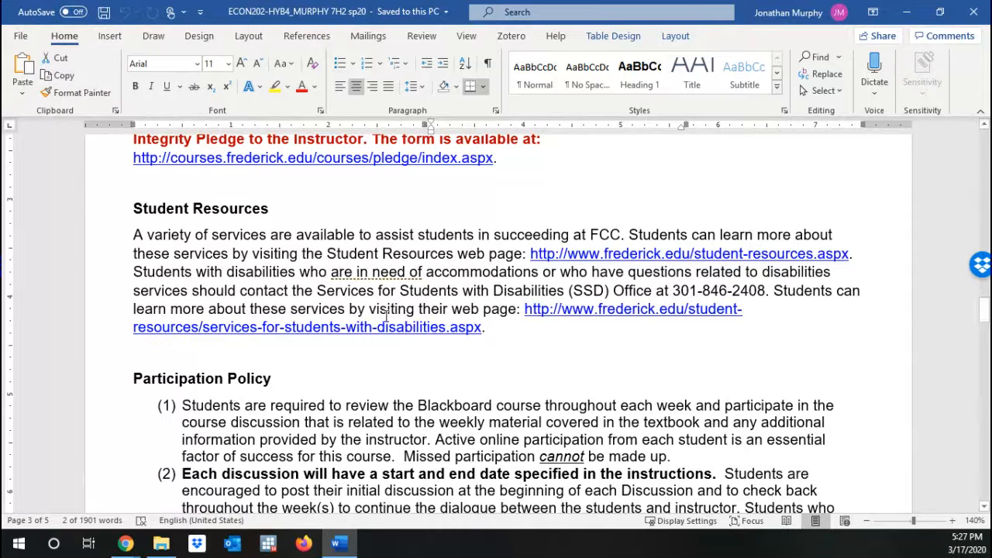
mouse_move(334, 302)
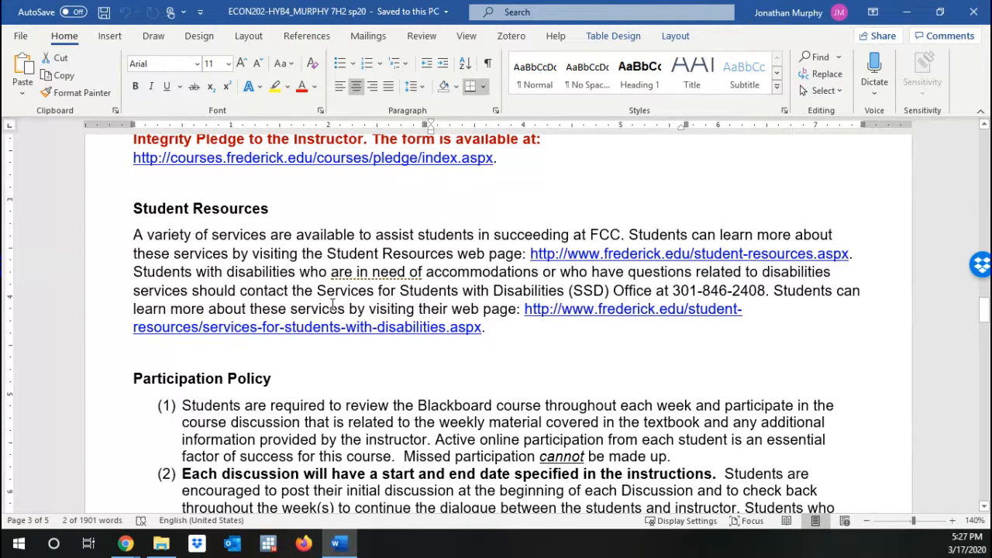
mouse_move(360, 329)
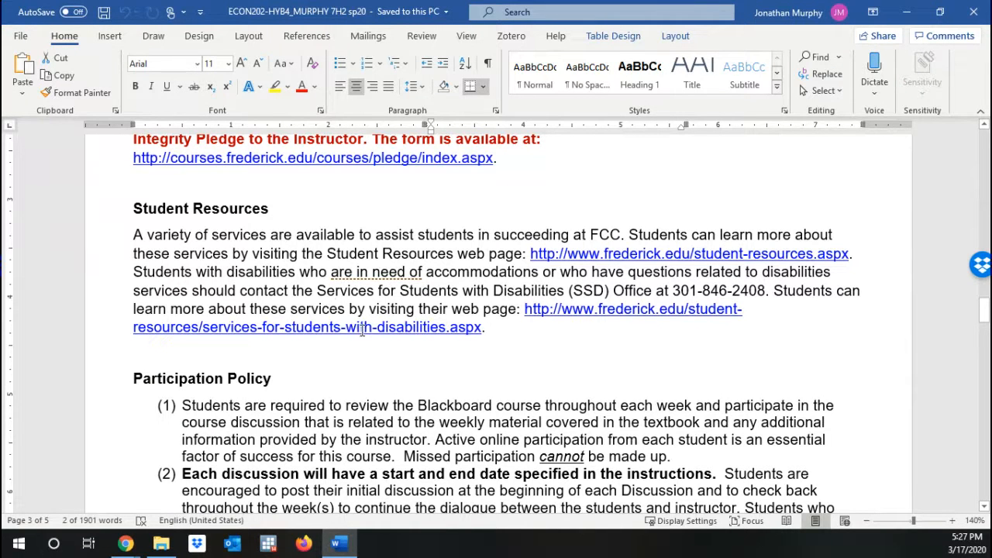
scroll("down", 3)
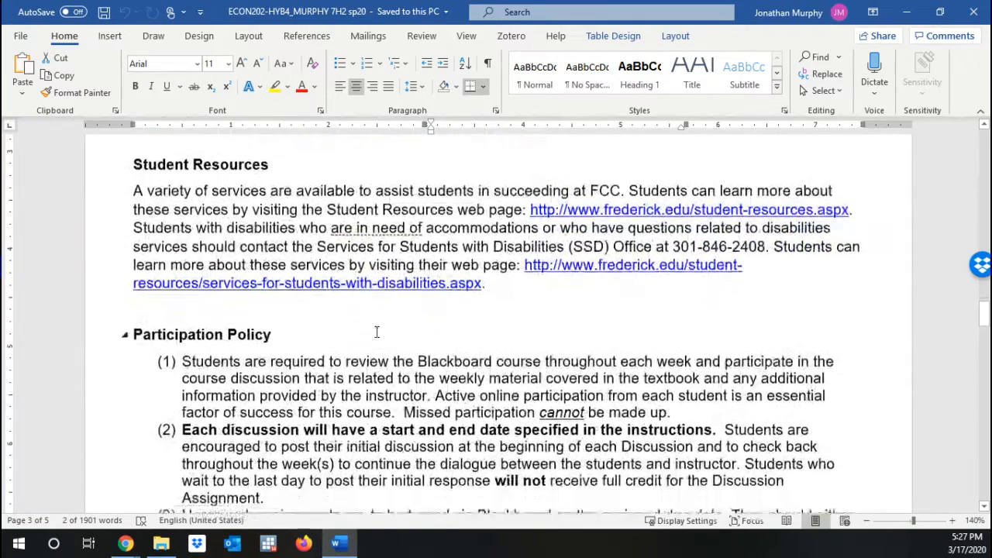
scroll("down", 3)
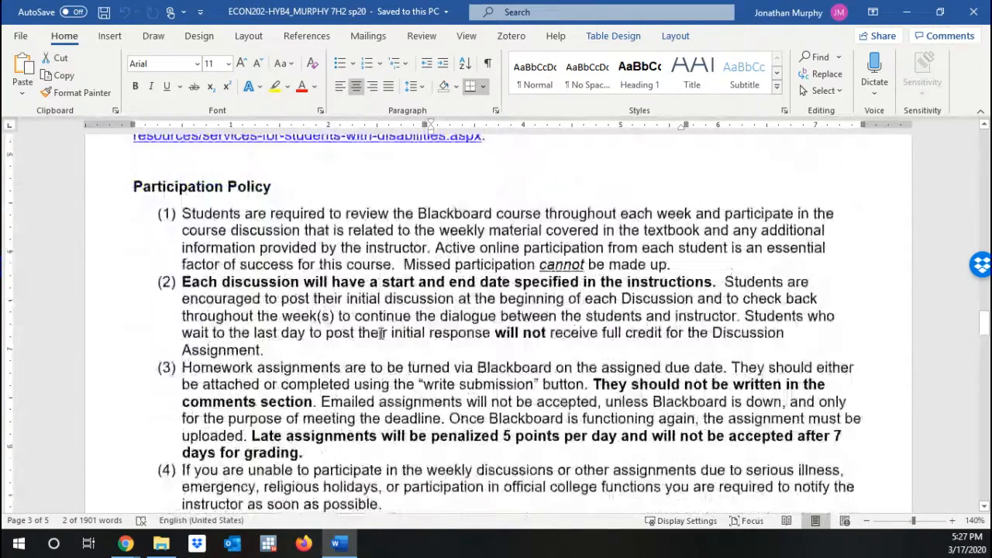
scroll("down", 3)
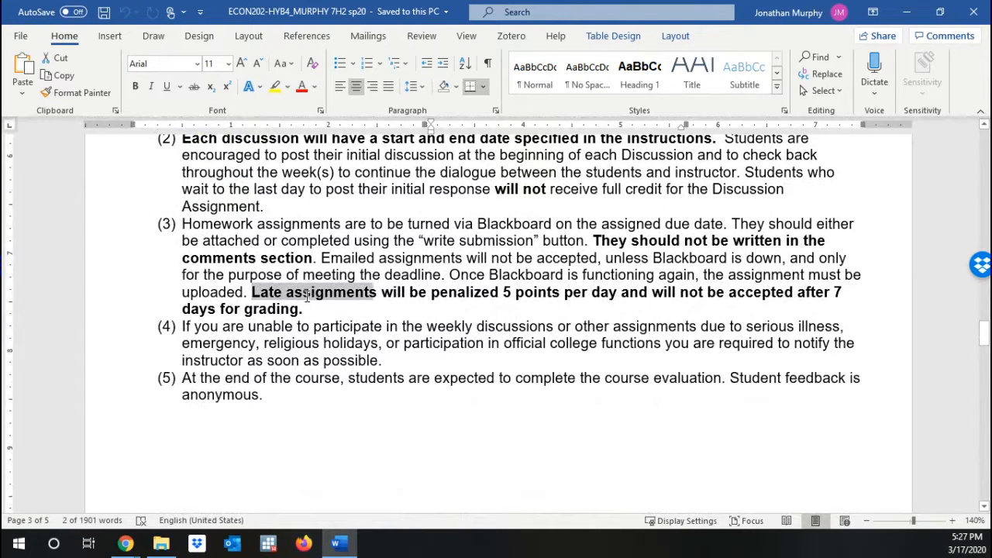
left_click_drag(251, 292, 304, 308)
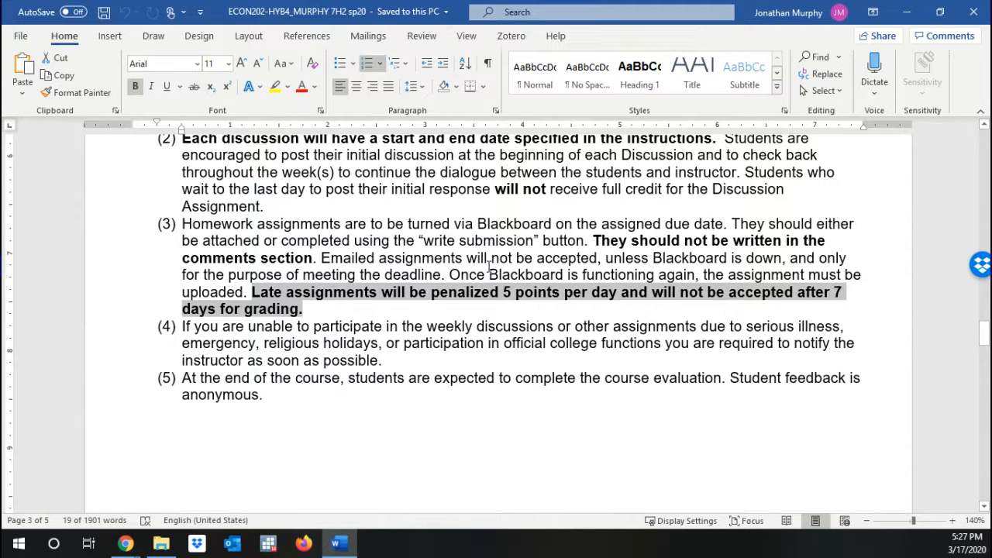
mouse_move(333, 291)
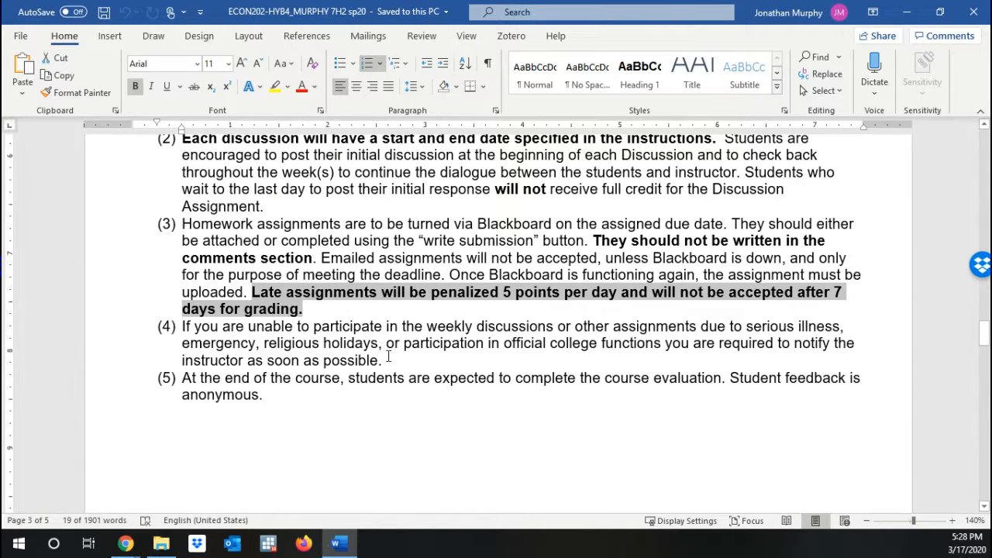
Step: Scroll through Time Commitment and the 99-hour Out-of-Class Work Summary table to Email Communication
scroll("down", 3)
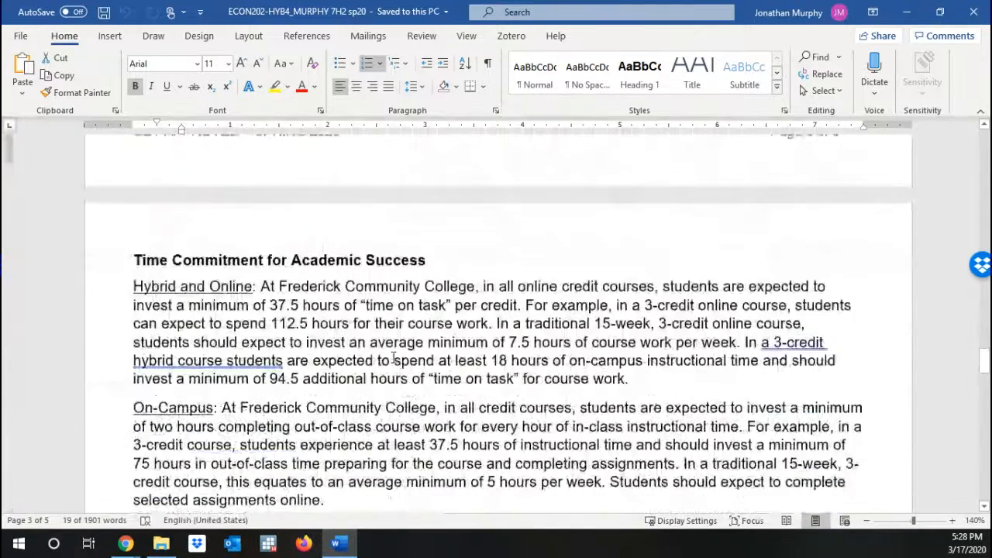
scroll("down", 3)
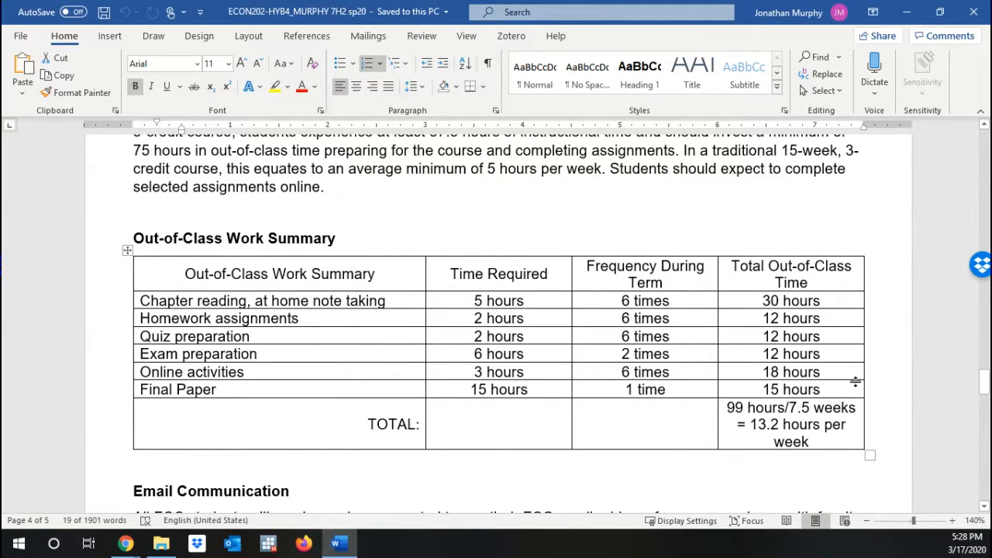
mouse_move(560, 325)
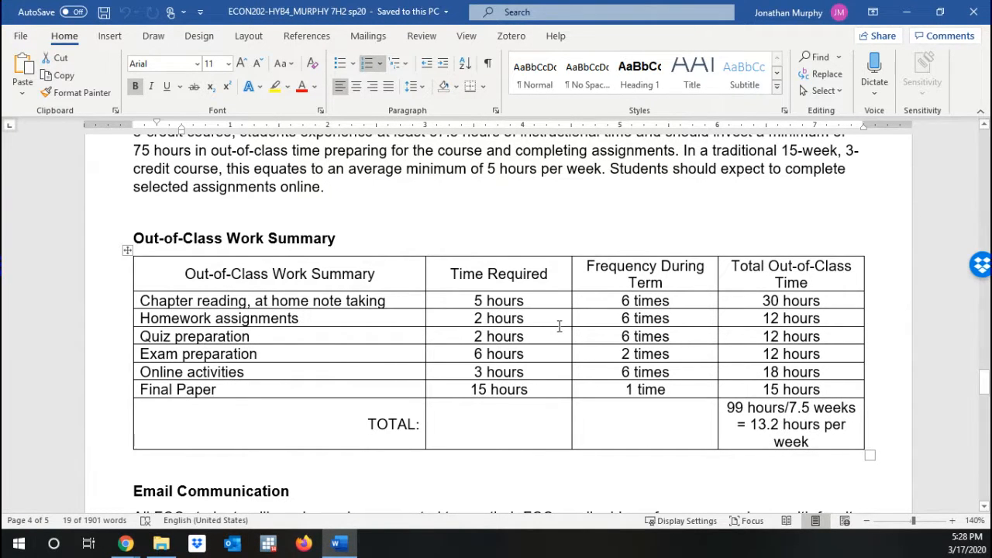
scroll("down", 3)
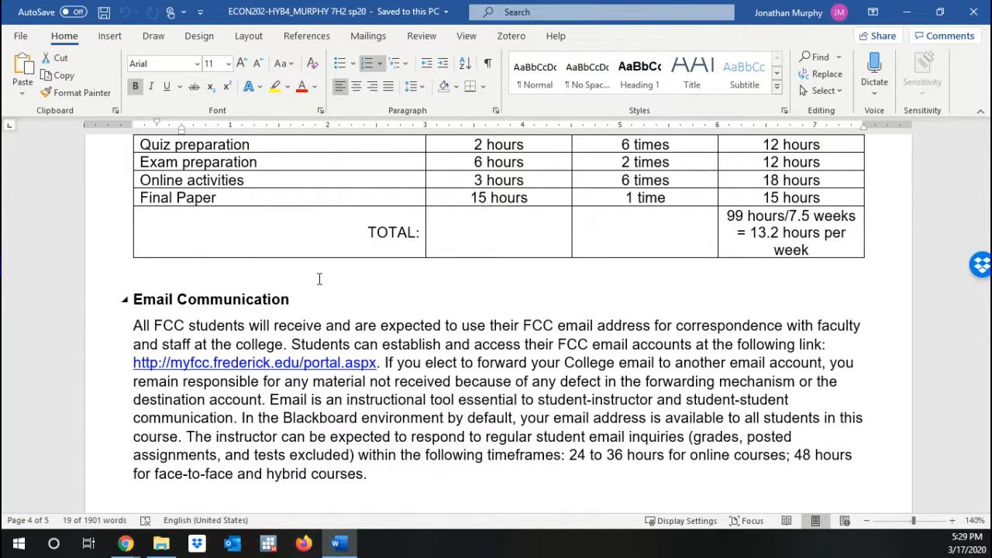
mouse_move(464, 279)
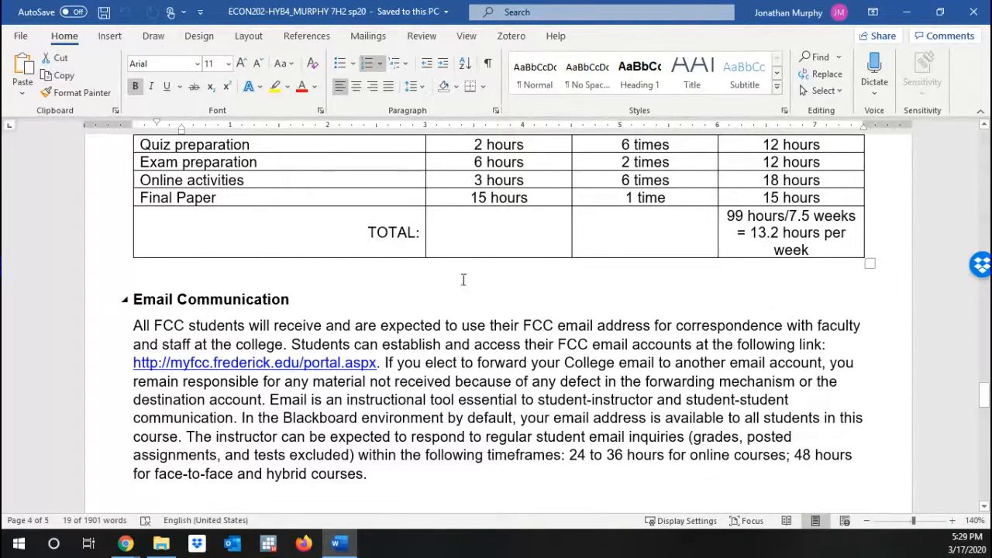
Step: Scroll past Email Communication and Make-Up Dates to the Topical Outline's weekly WEEK/DATE table
scroll("down", 3)
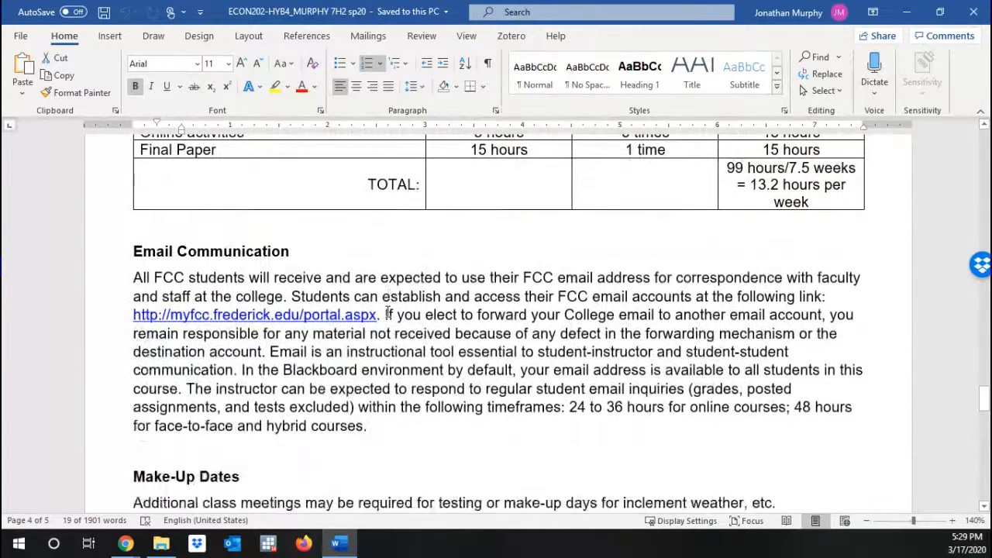
scroll("down", 3)
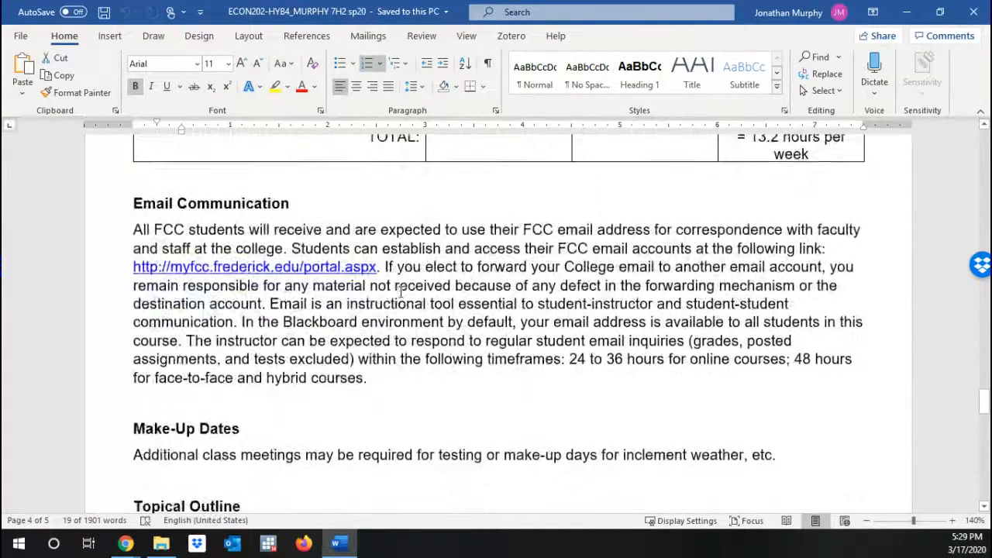
scroll("down", 3)
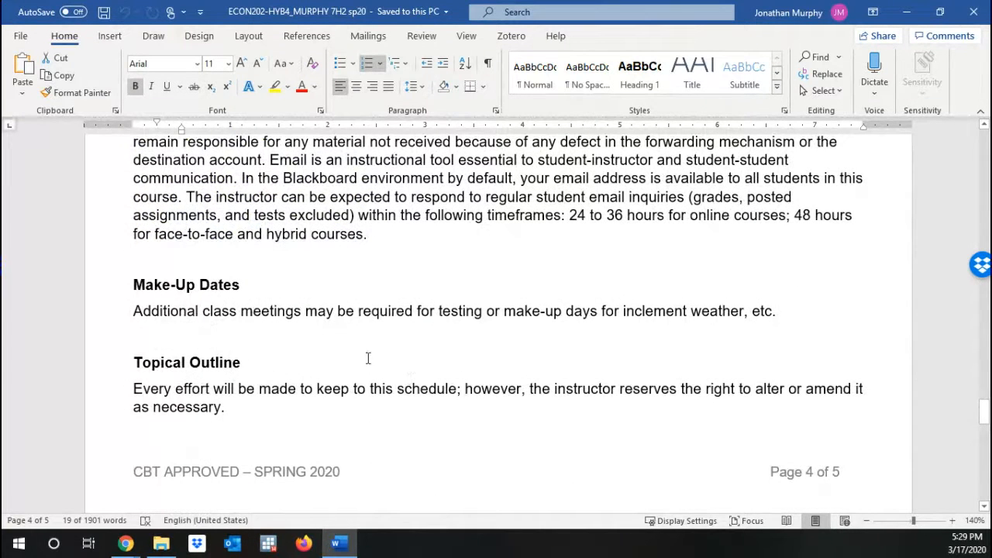
scroll("down", 3)
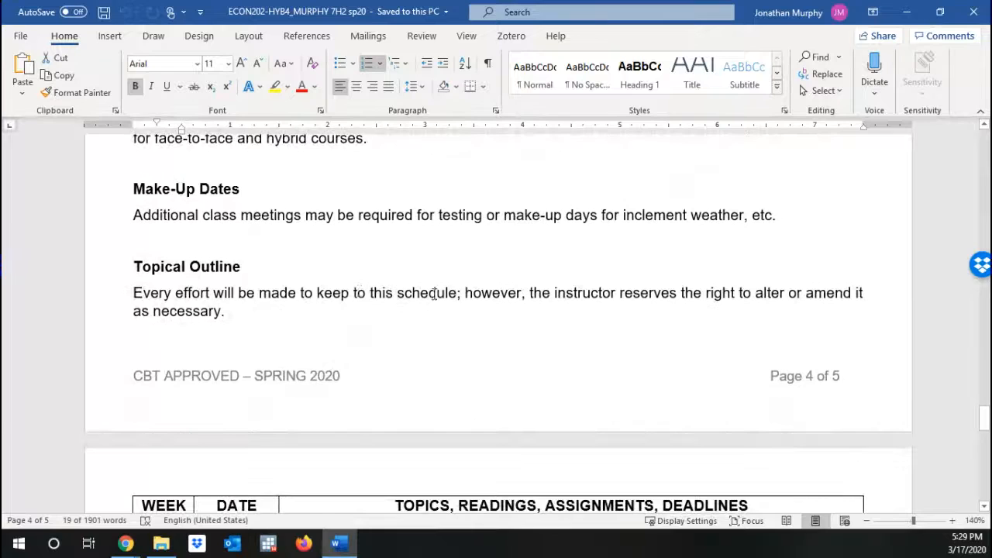
scroll("down", 3)
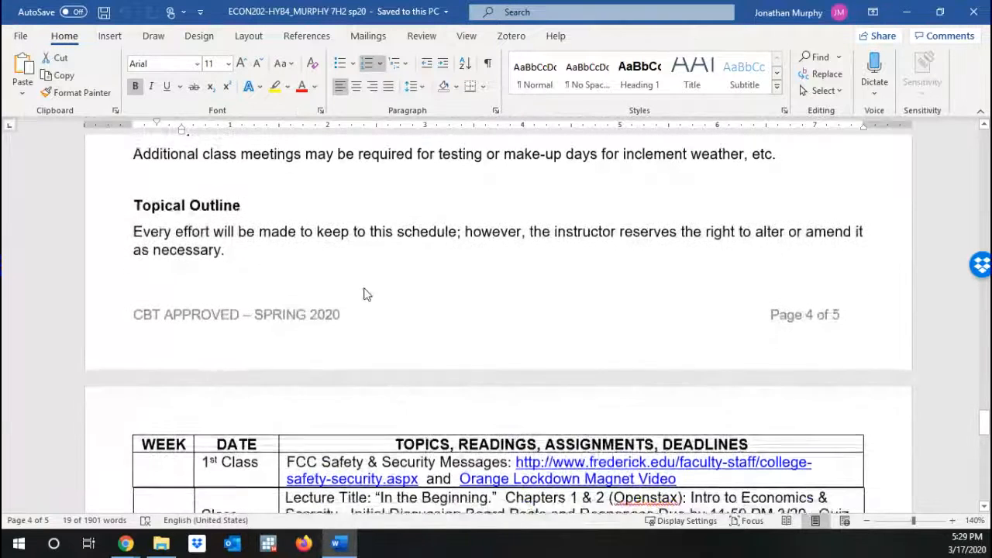
scroll("down", 3)
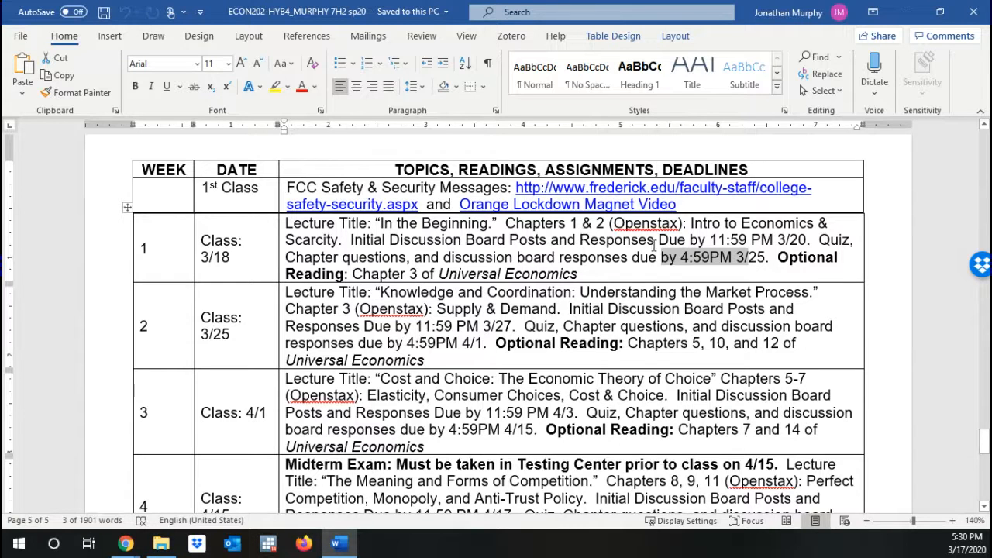
Step: Select week 1's optional reading, Chapter 3 of Universal Economics, in the weekly topics table
left_click(680, 257)
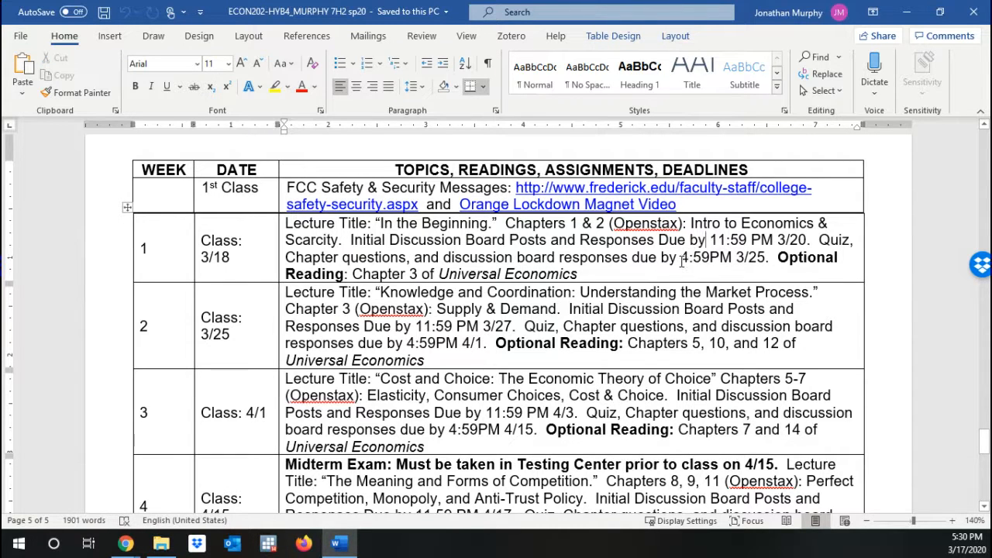
double_click(705, 258)
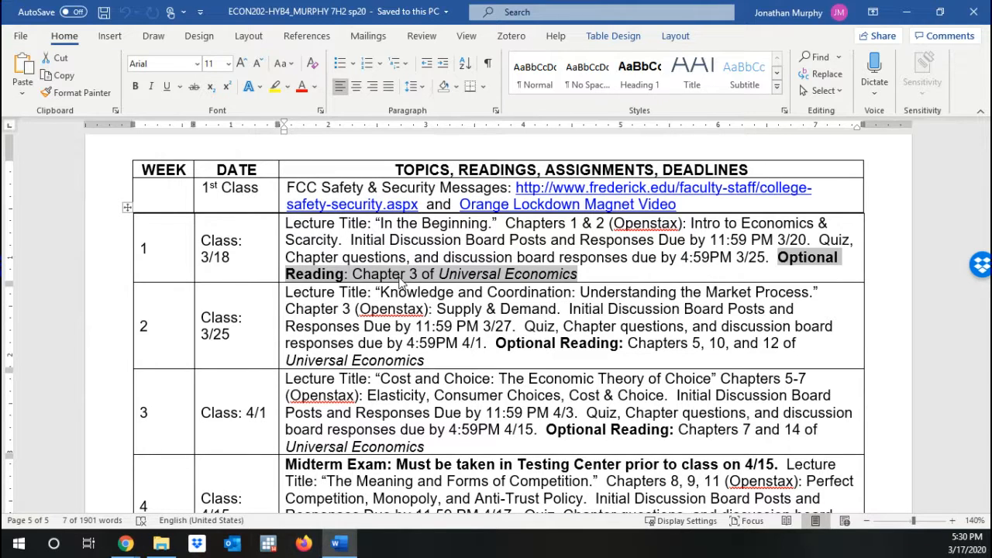
mouse_move(340, 397)
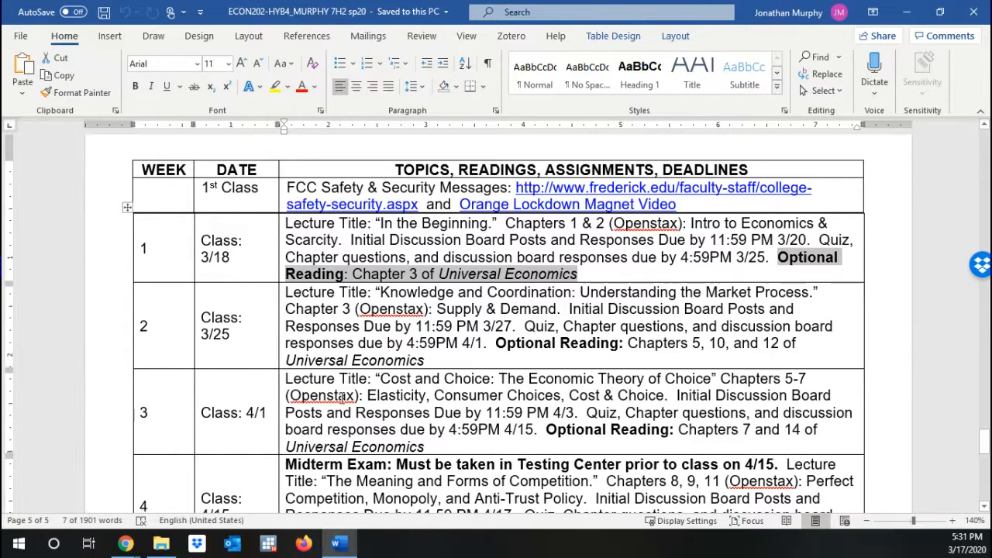
Step: Scroll down through weeks 2–8 and the Important Date(s) table, then back up to Email Communication
scroll("down", 3)
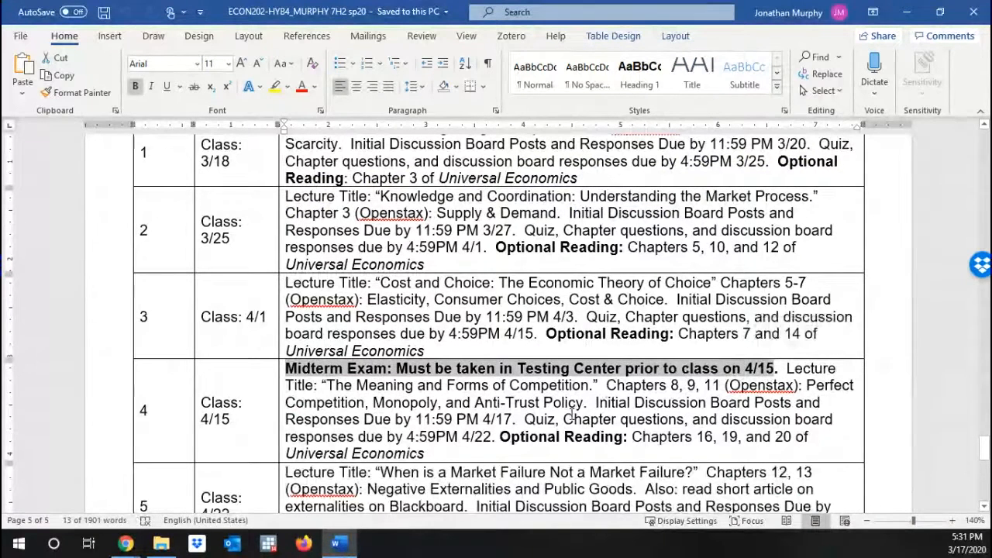
mouse_move(418, 302)
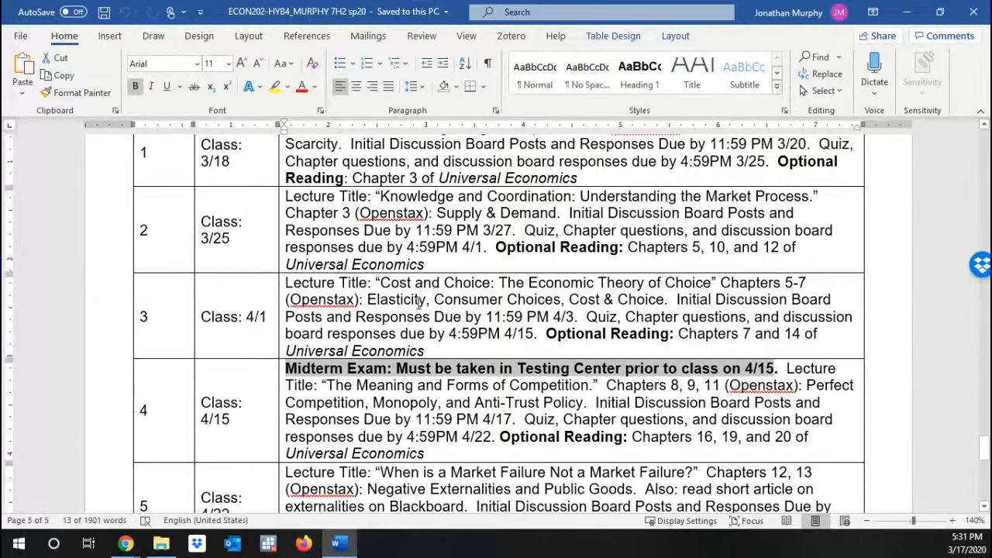
scroll("down", 3)
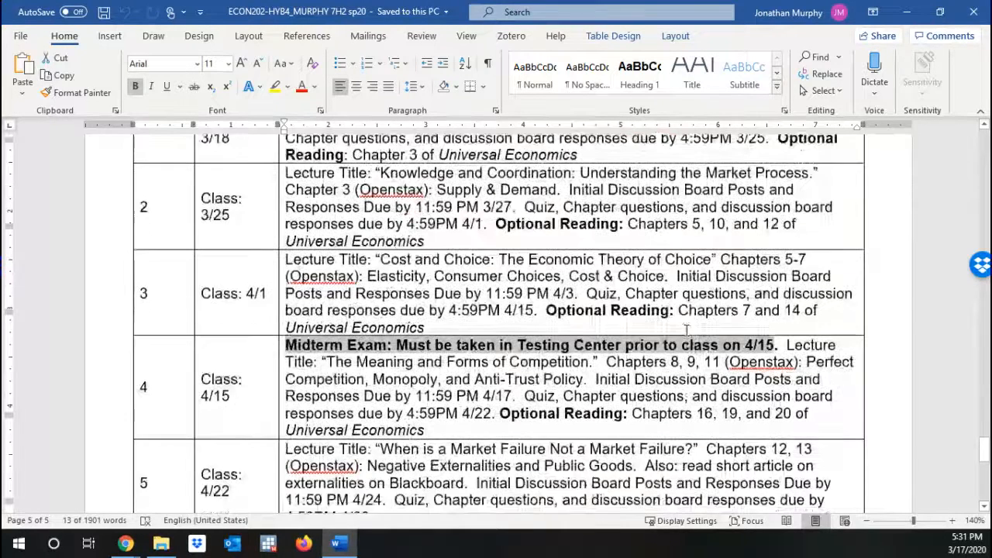
scroll("down", 3)
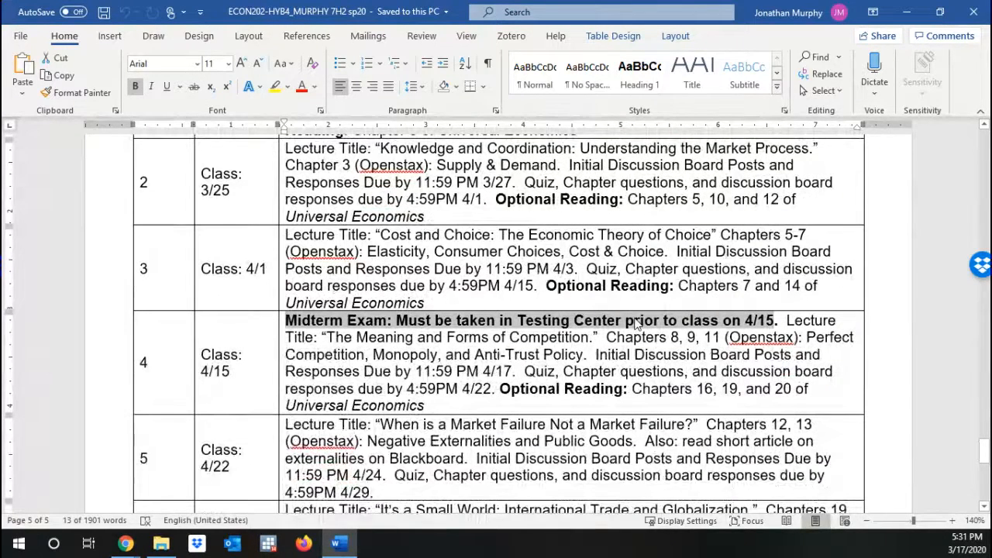
scroll("down", 3)
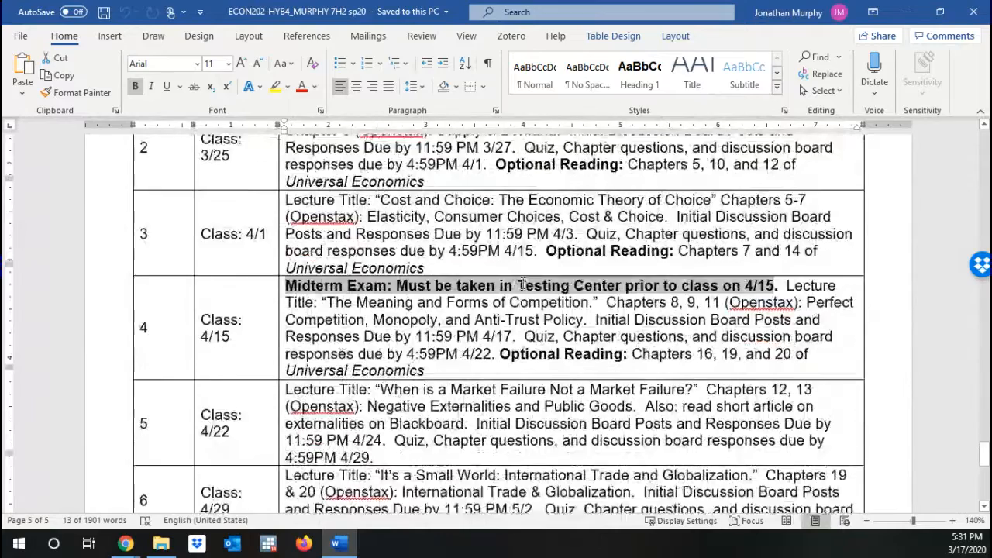
scroll("down", 3)
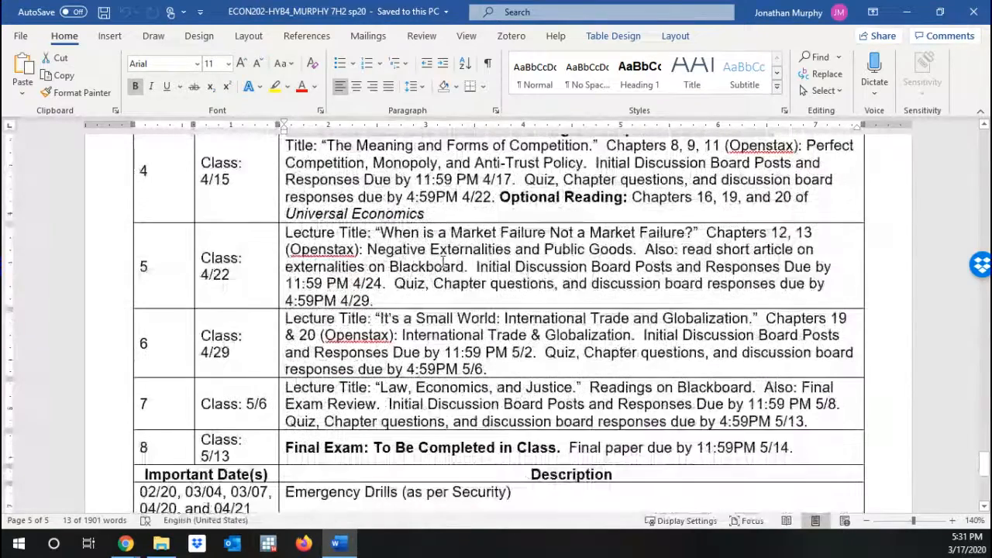
scroll("down", 3)
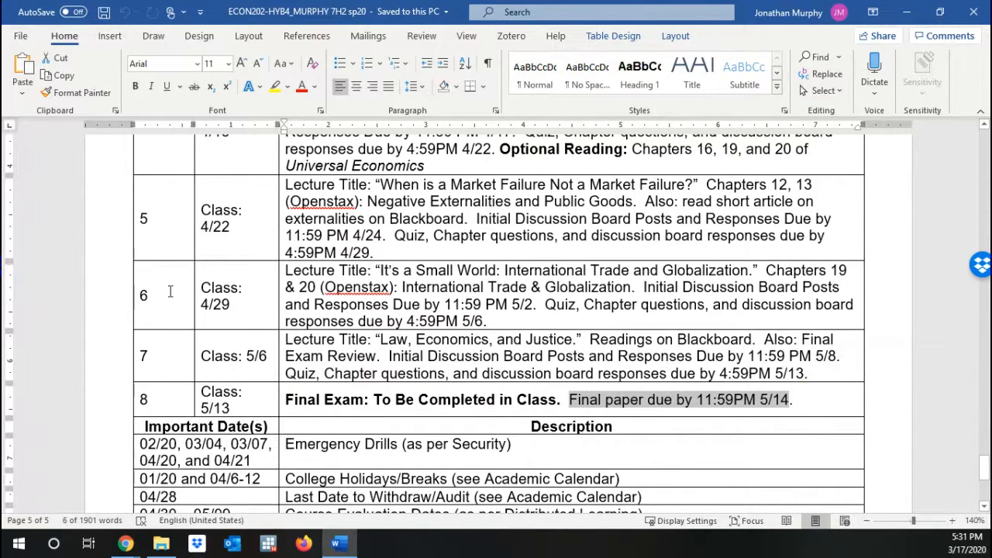
scroll("up", 3)
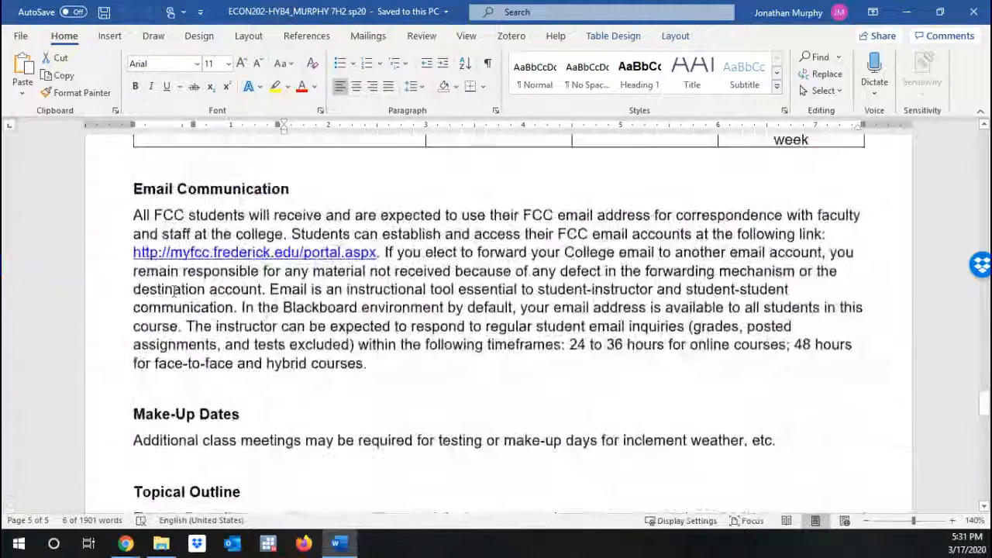
Step: Scroll up past Participation Policy and Progress Report to the Textbook Information heading on page 2
scroll("up", 3)
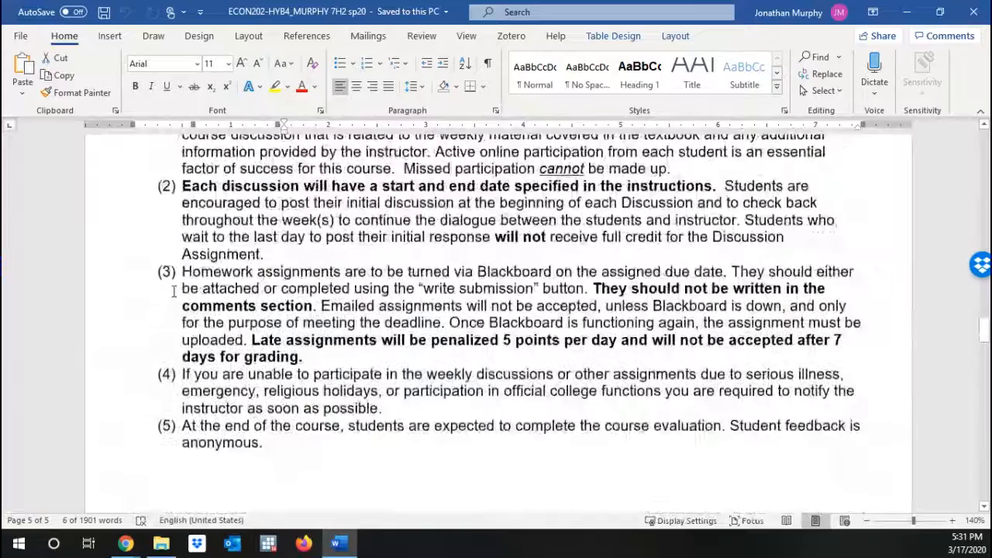
scroll("up", 3)
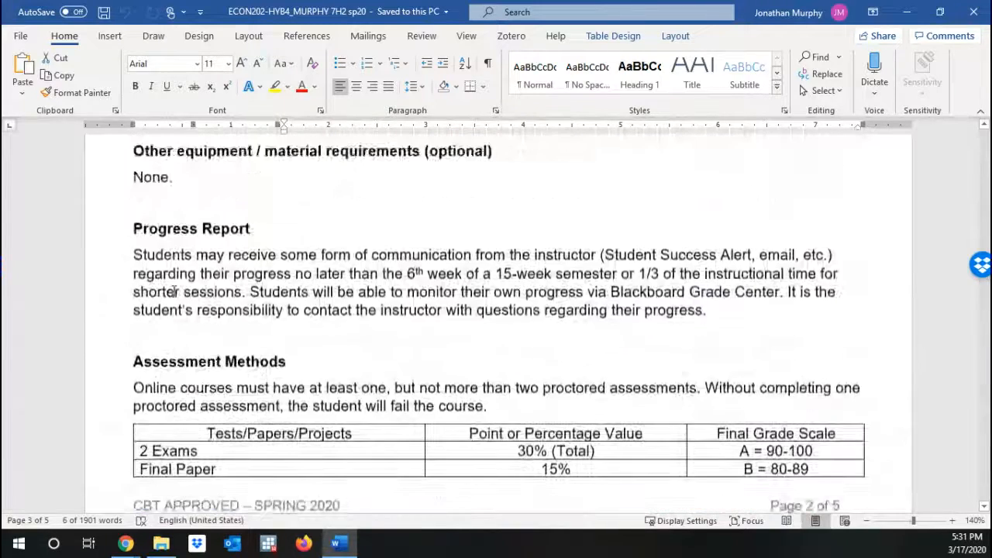
scroll("up", 3)
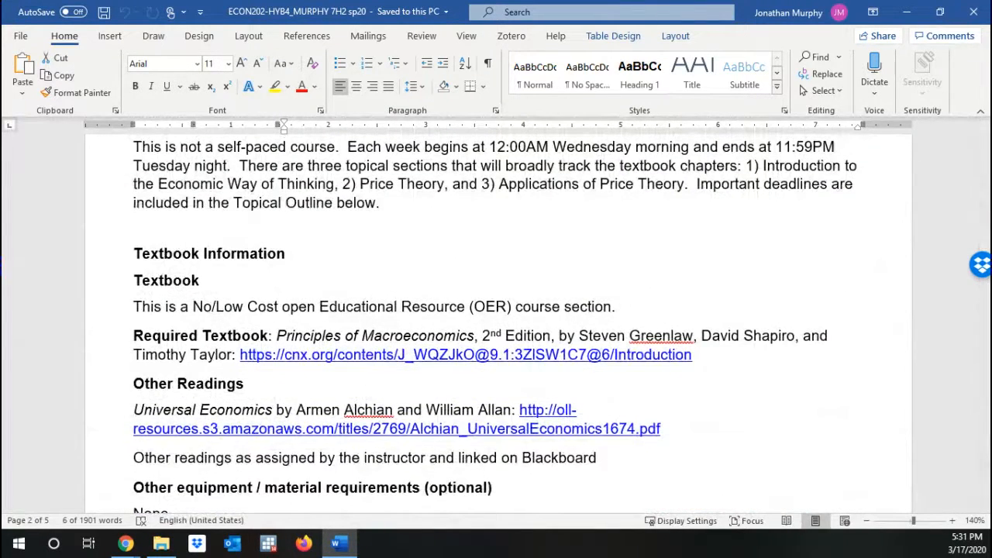